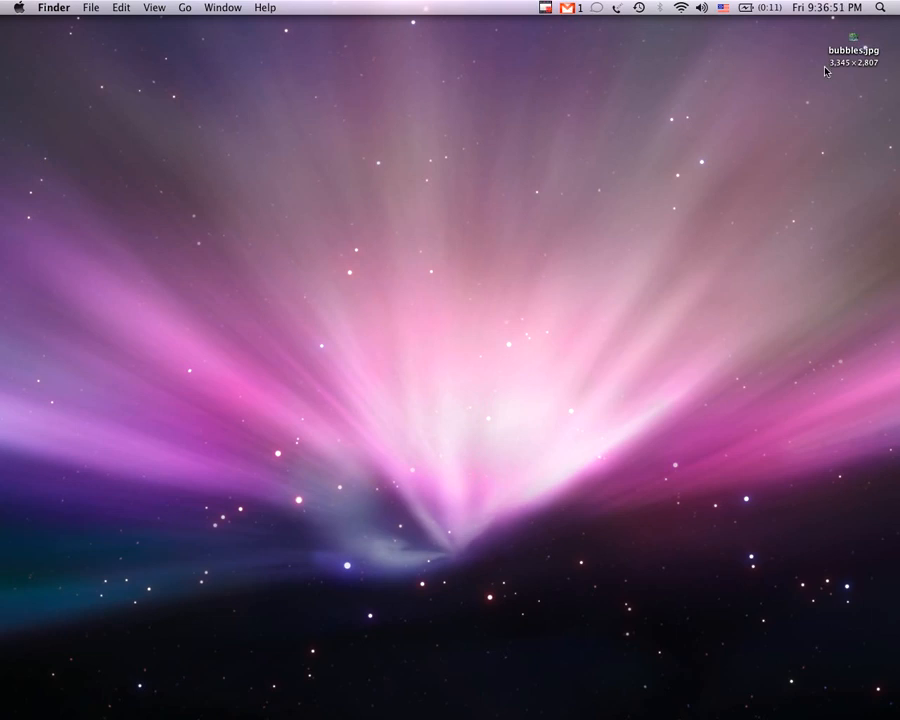
Preview the bubbles.jpg reference, then start a search in a new Safari tab.
{"action": "double_click", "coordinate": [853, 49]}
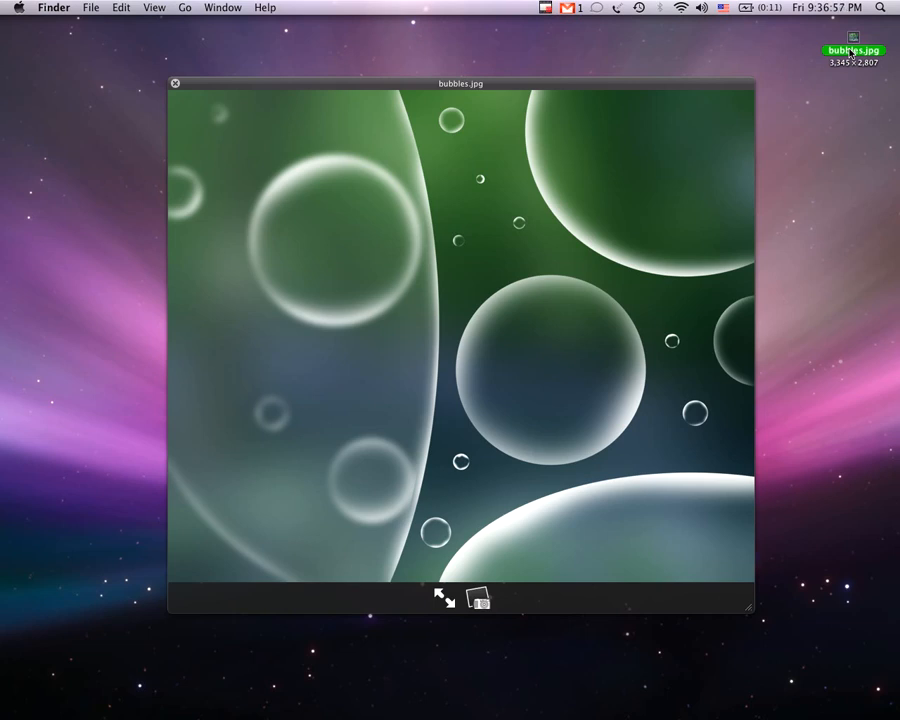
{"action": "left_click", "coordinate": [175, 83]}
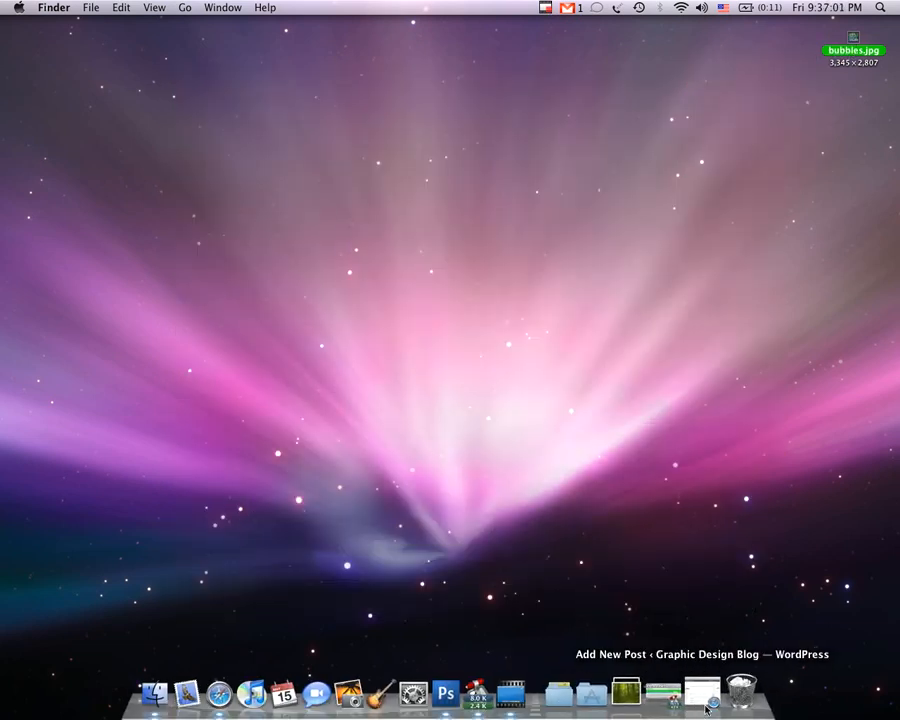
{"action": "left_click", "coordinate": [703, 692]}
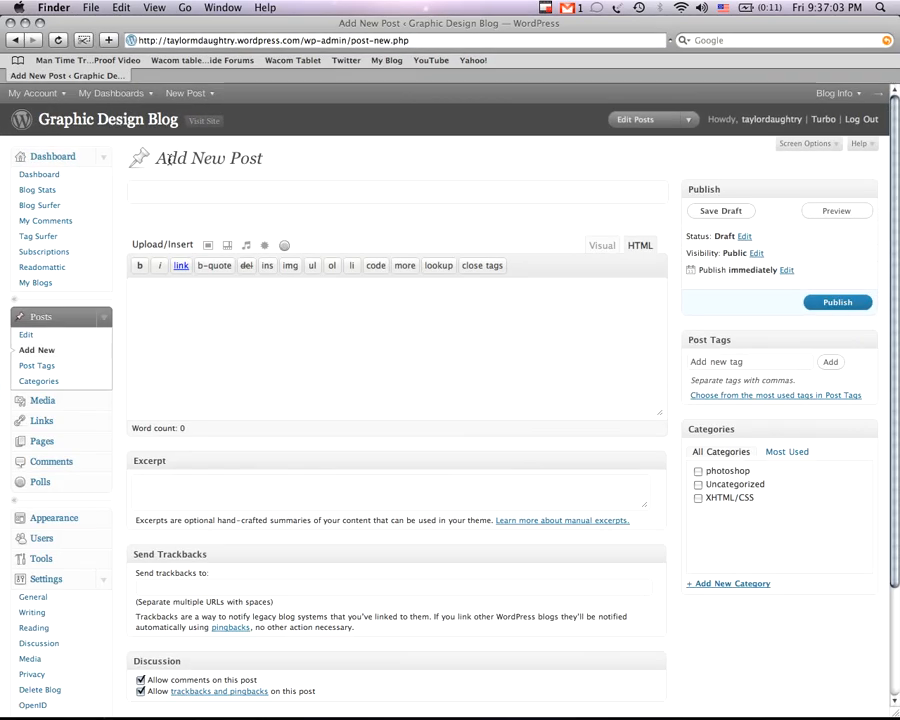
{"action": "left_click", "coordinate": [190, 75]}
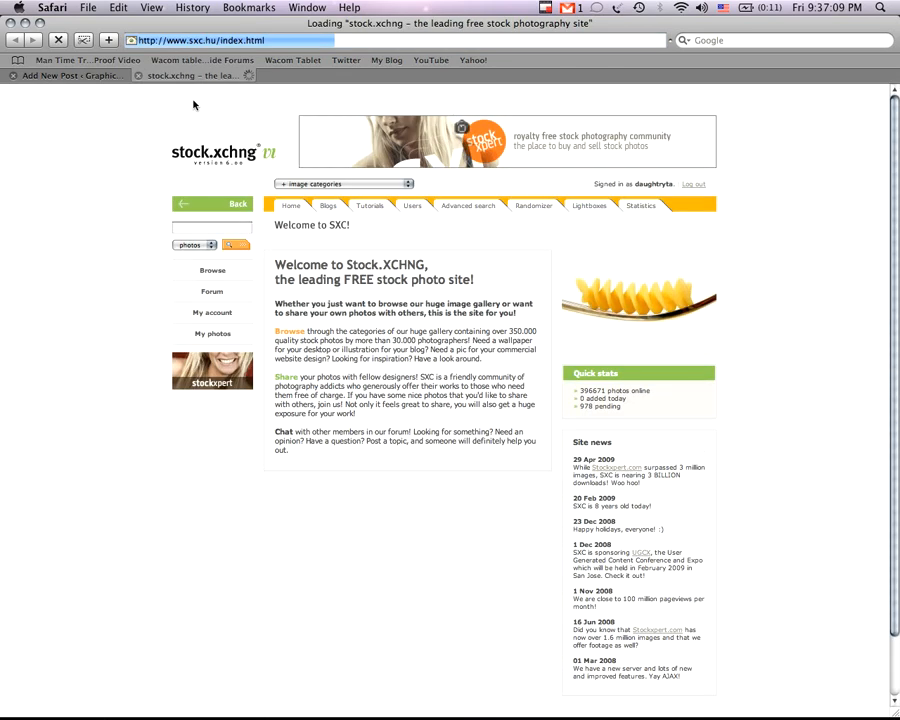
{"action": "type", "text": "for"}
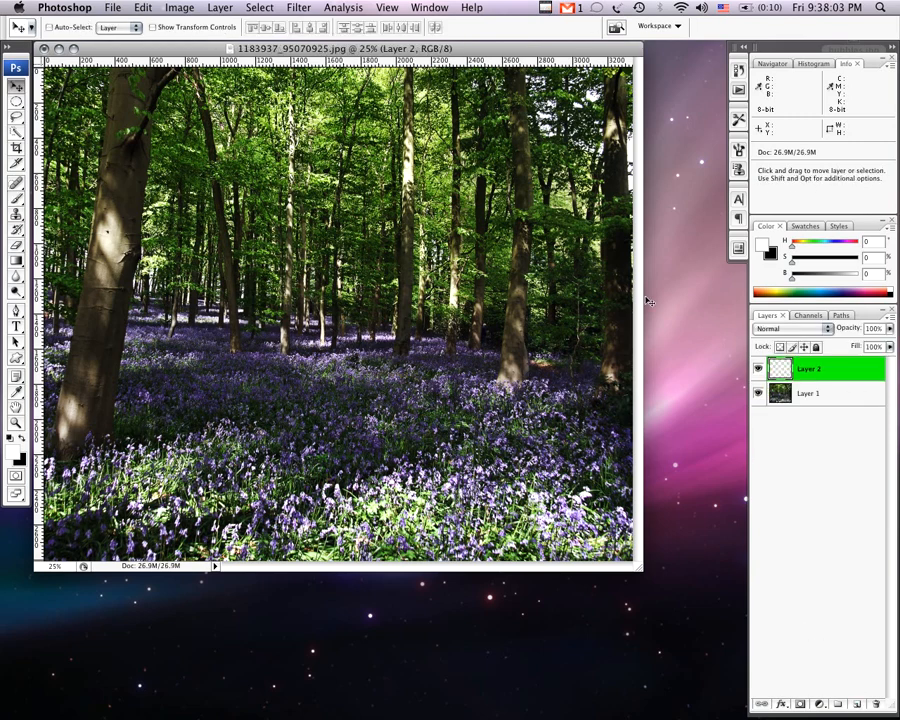
Select Layer 1 with the forest photo and open the Filter menu.
{"action": "left_click", "coordinate": [807, 392]}
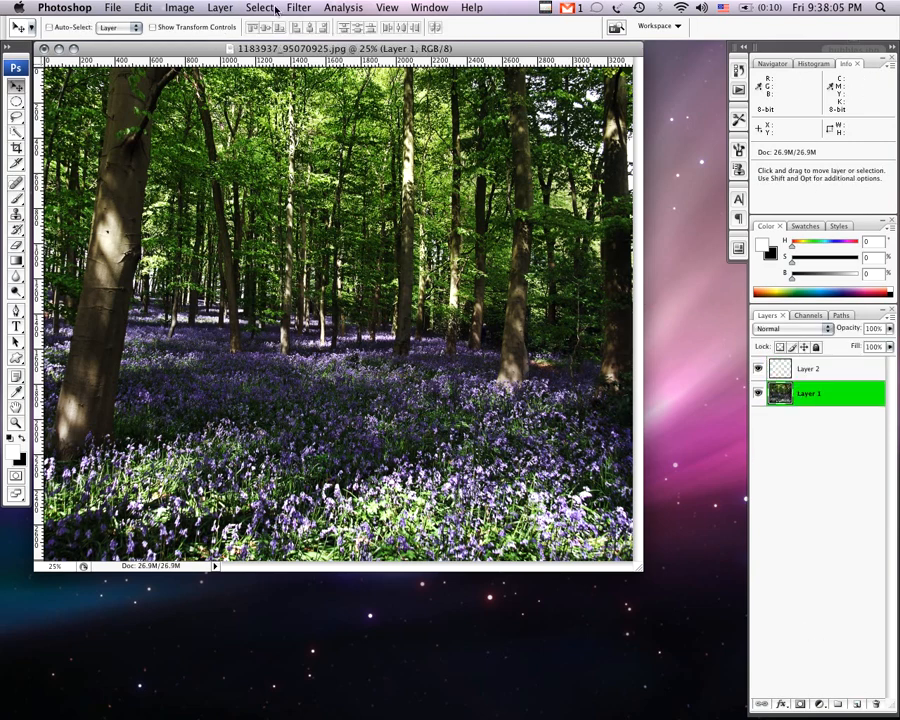
{"action": "left_click", "coordinate": [298, 7]}
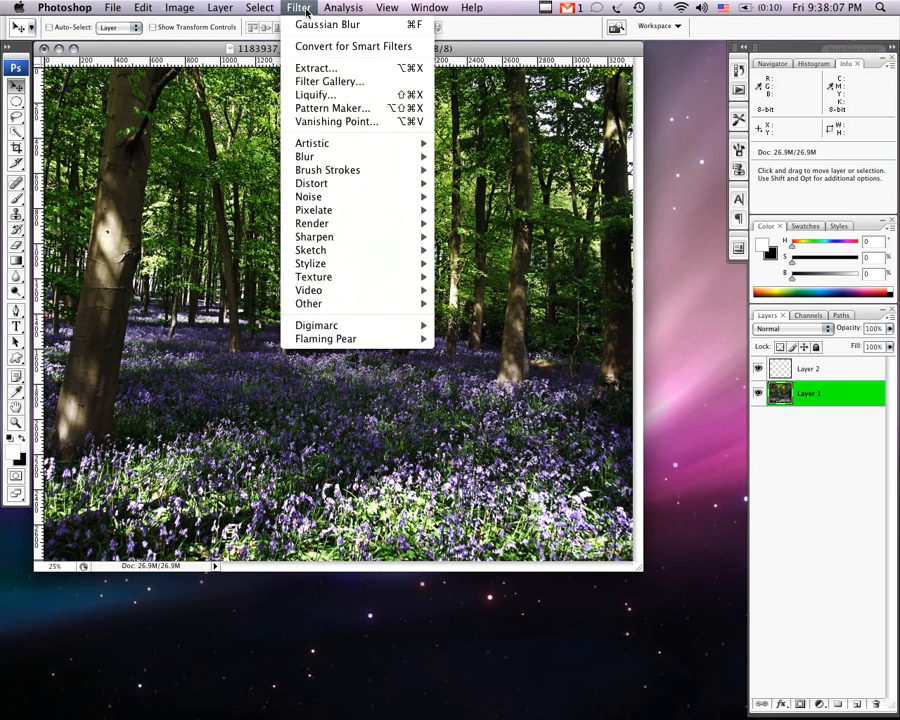
{"action": "mouse_move", "coordinate": [311, 142]}
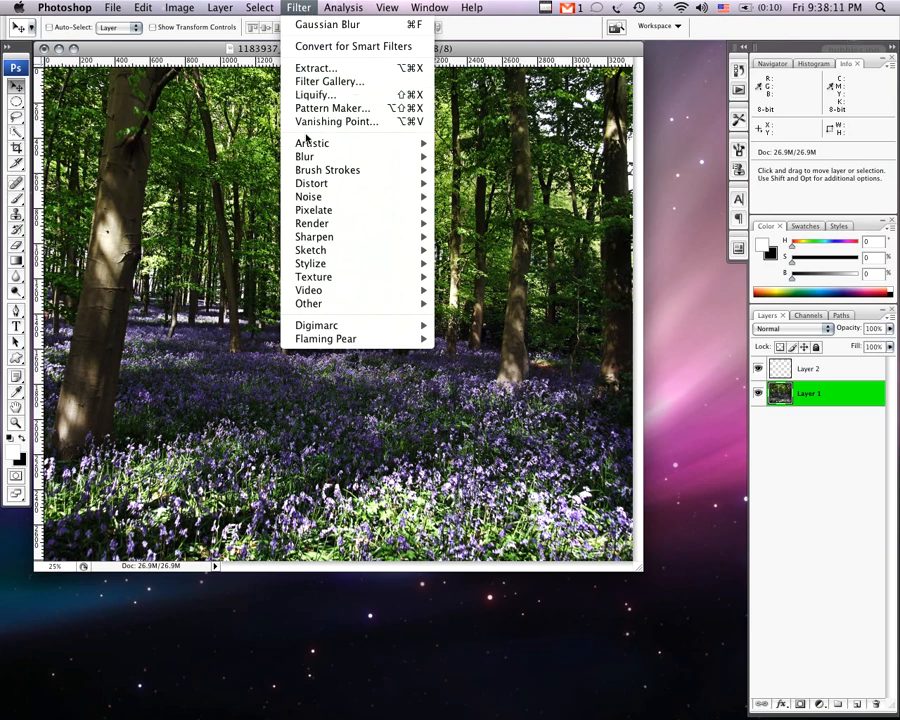
Apply a Gaussian Blur of about 122.4 pixels to the bluebell forest photo.
{"action": "left_click", "coordinate": [327, 24]}
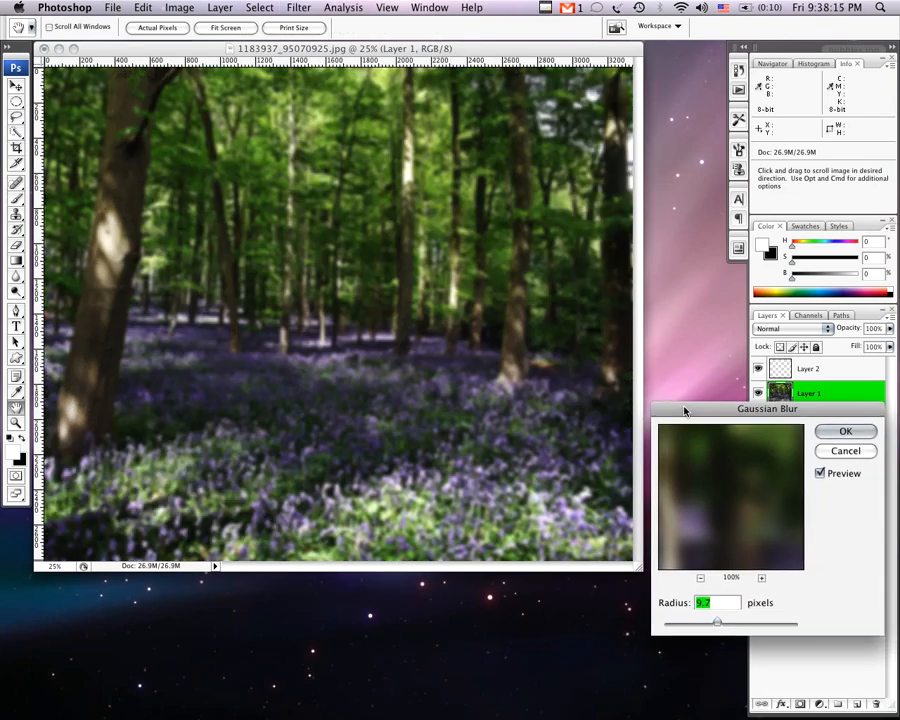
{"action": "left_click_drag", "start_coordinate": [718, 623], "coordinate": [740, 625]}
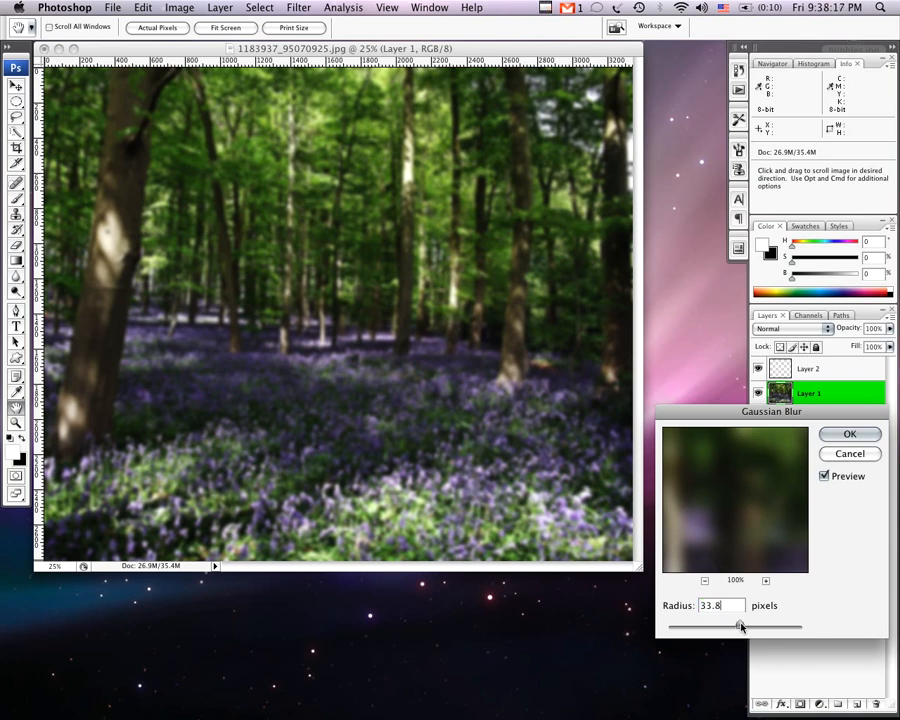
{"action": "left_click_drag", "start_coordinate": [741, 626], "coordinate": [756, 626]}
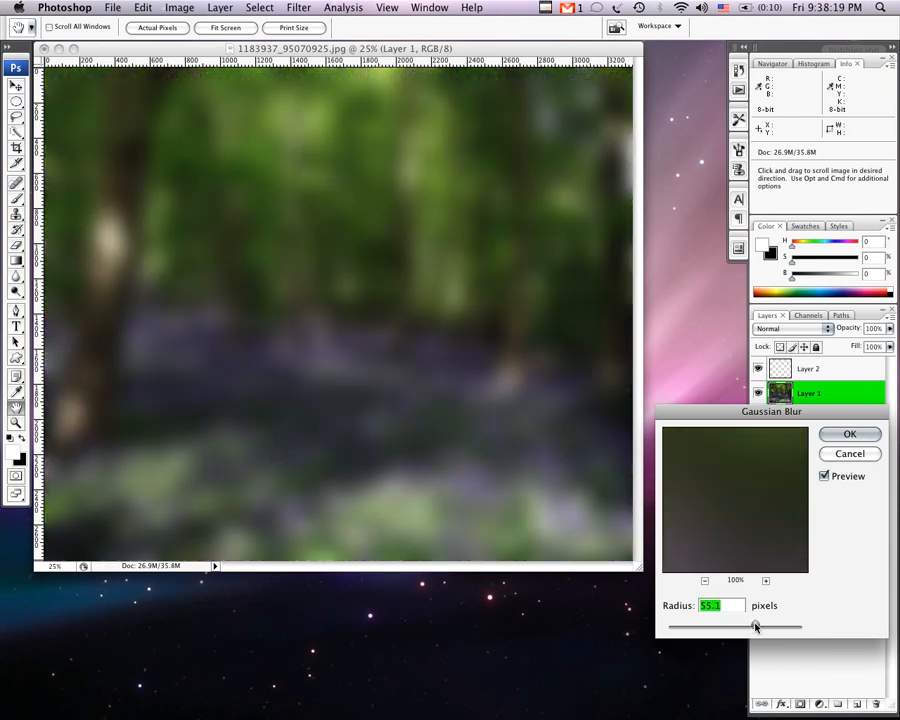
{"action": "left_click_drag", "start_coordinate": [755, 626], "coordinate": [775, 626]}
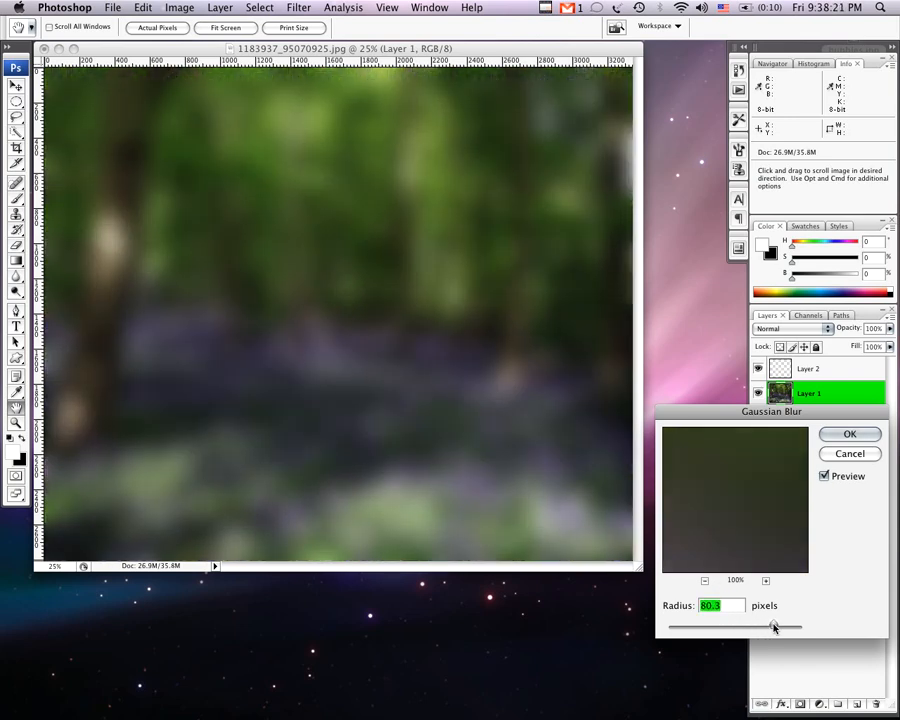
{"action": "left_click_drag", "start_coordinate": [773, 626], "coordinate": [785, 626]}
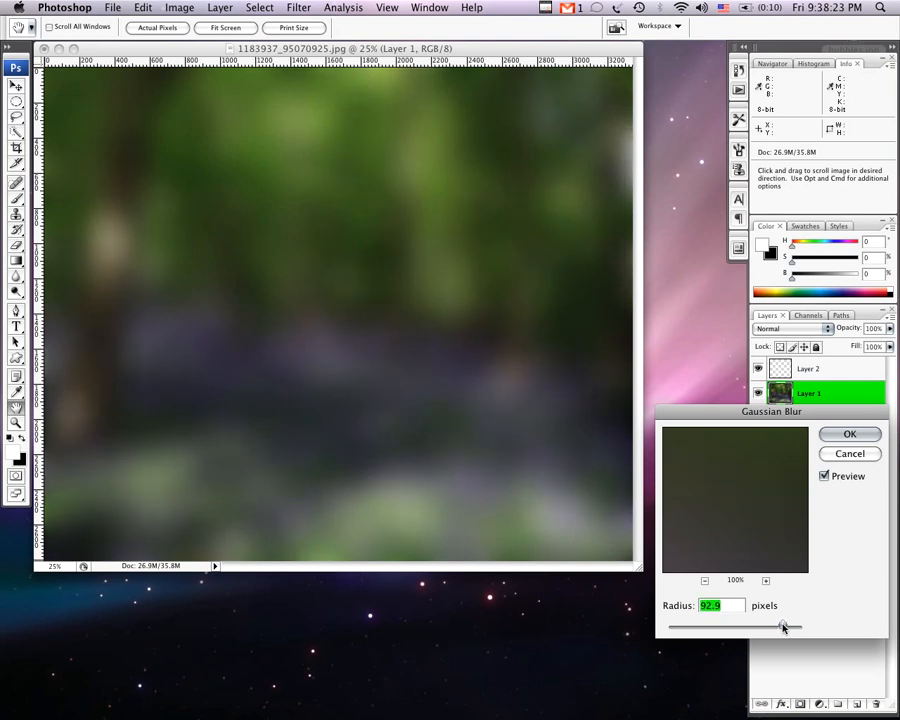
{"action": "left_click_drag", "start_coordinate": [783, 626], "coordinate": [789, 626]}
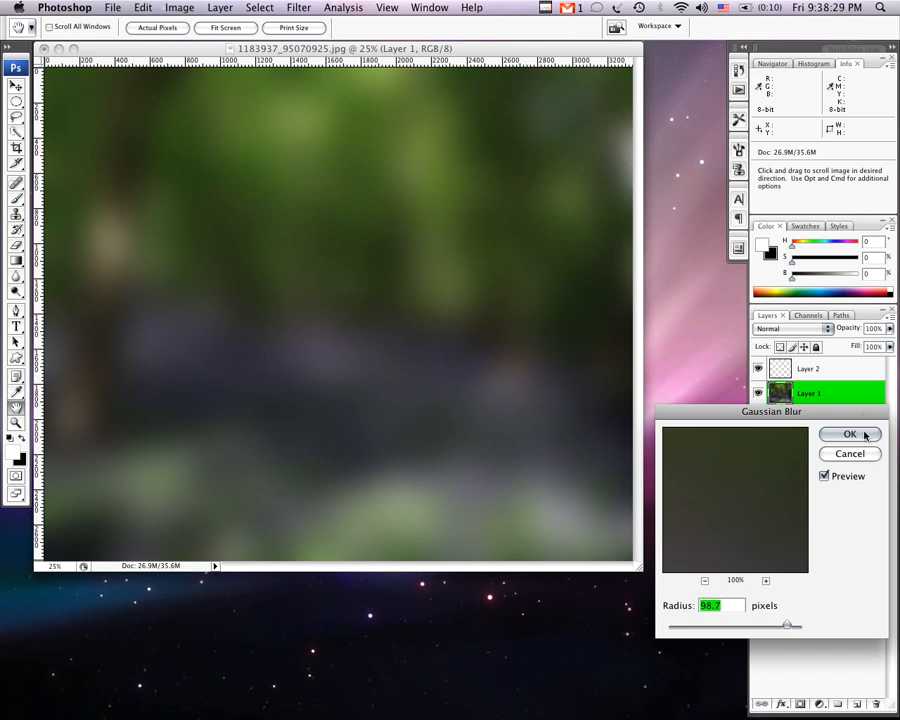
{"action": "left_click_drag", "start_coordinate": [787, 624], "coordinate": [793, 626]}
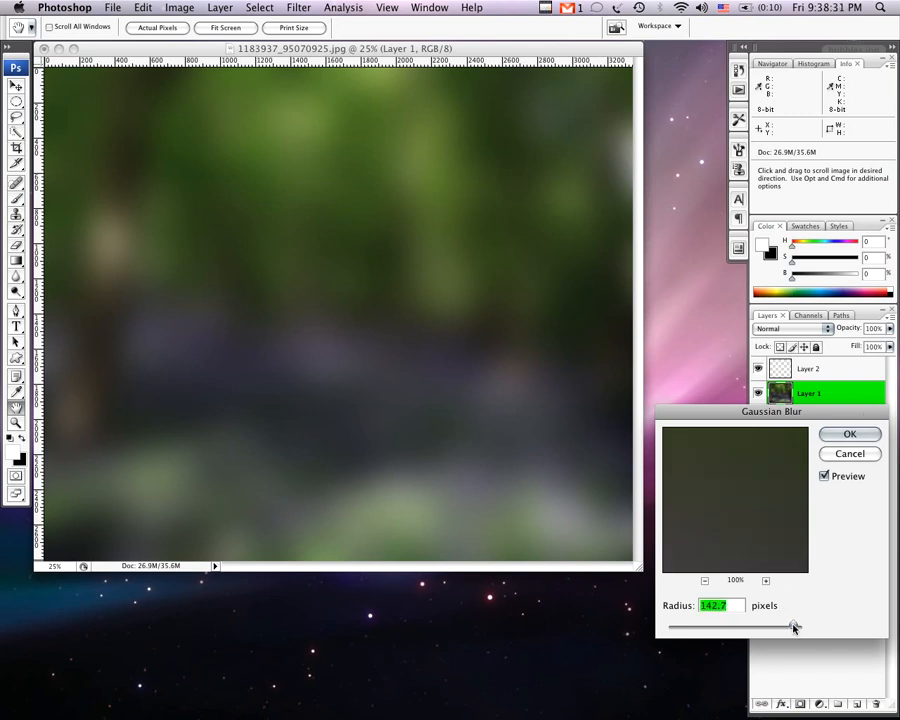
{"action": "left_click_drag", "start_coordinate": [805, 625], "coordinate": [790, 627]}
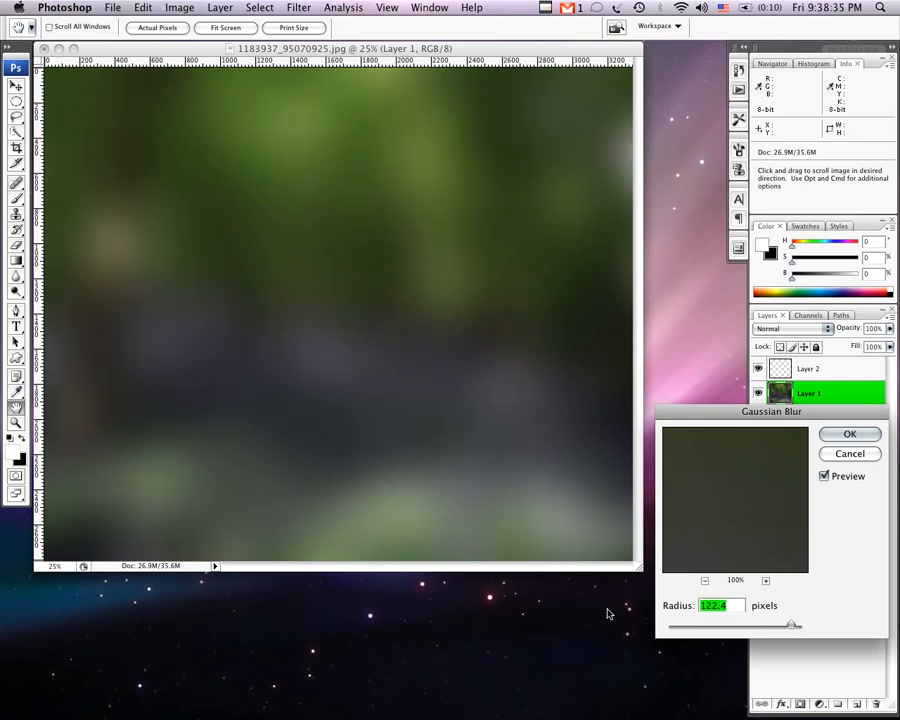
{"action": "mouse_move", "coordinate": [87, 351]}
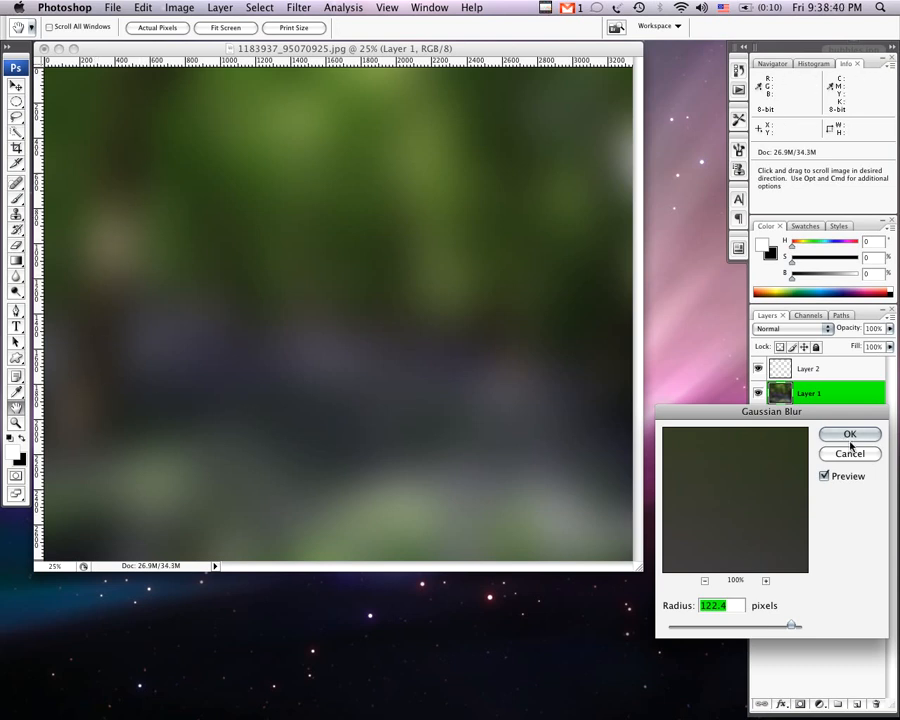
{"action": "left_click", "coordinate": [849, 434]}
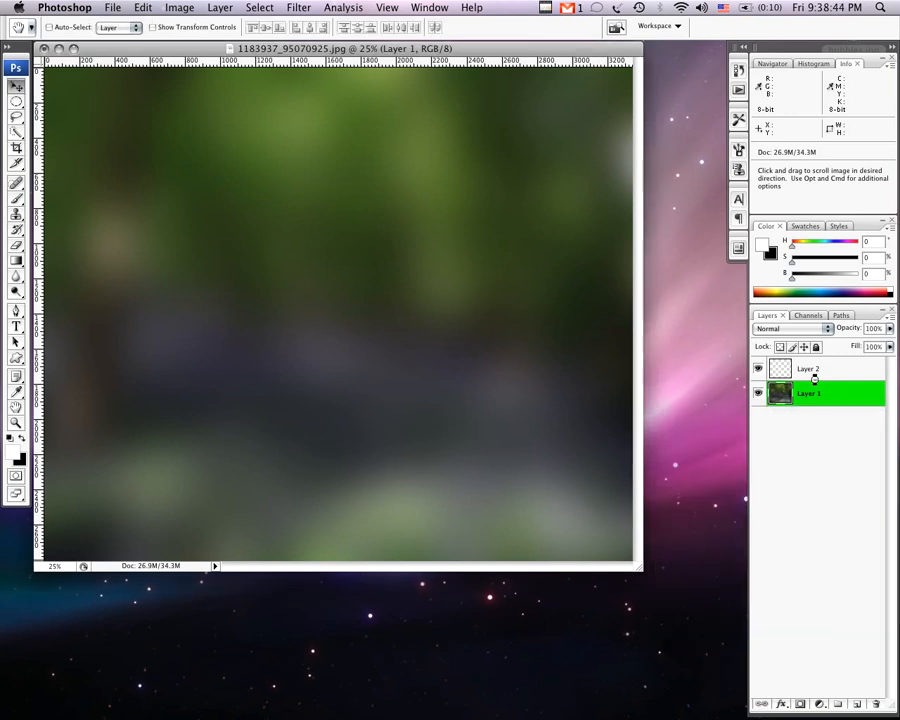
{"action": "mouse_move", "coordinate": [820, 371]}
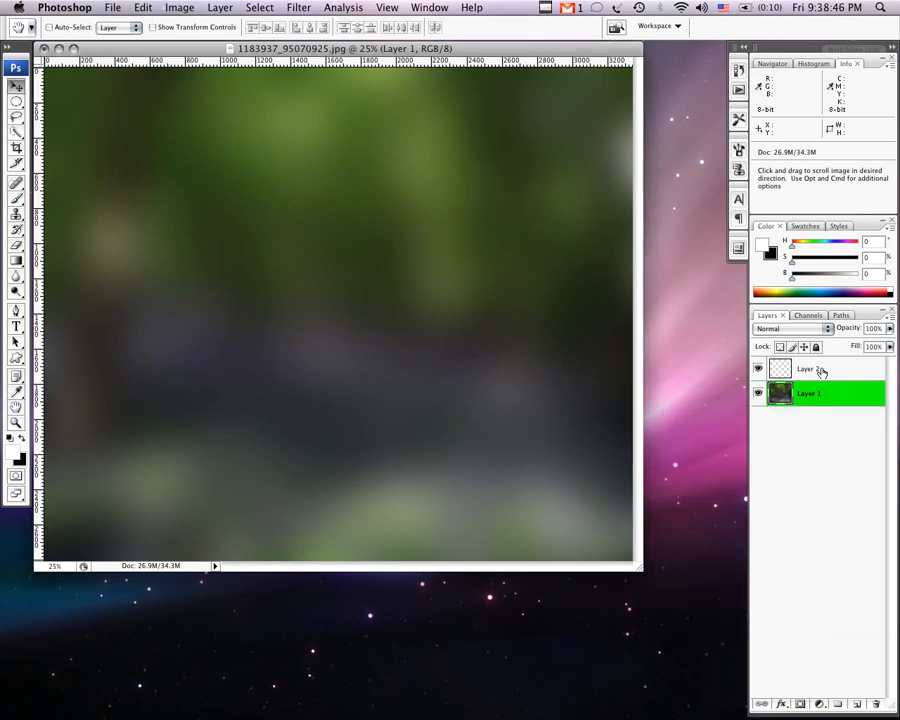
Select empty Layer 2 and draw a circular marquee over the upper middle of the forest.
{"action": "left_click", "coordinate": [808, 369]}
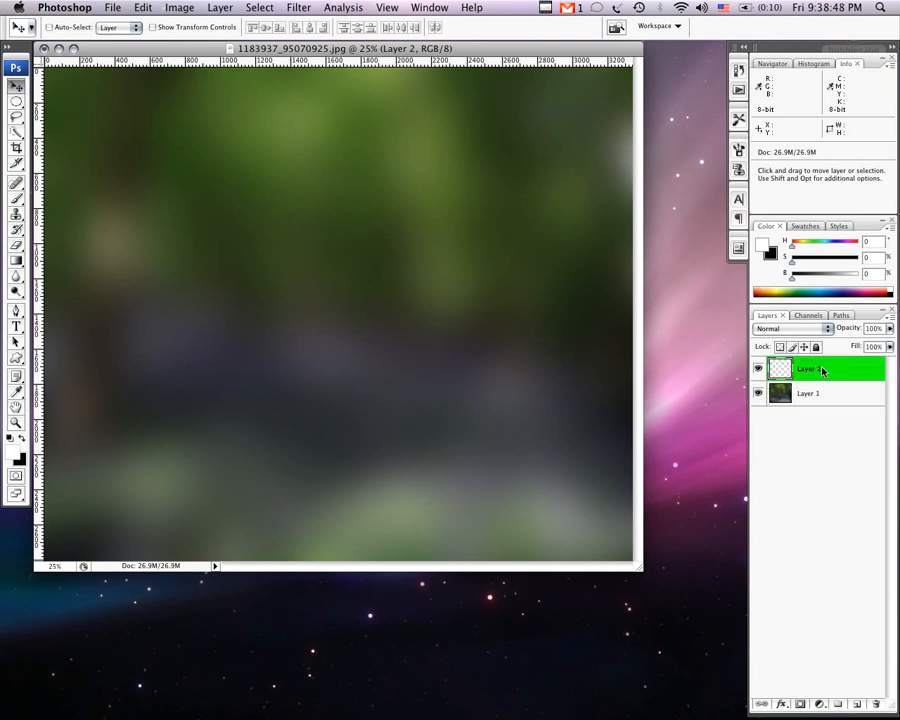
{"action": "mouse_move", "coordinate": [320, 325]}
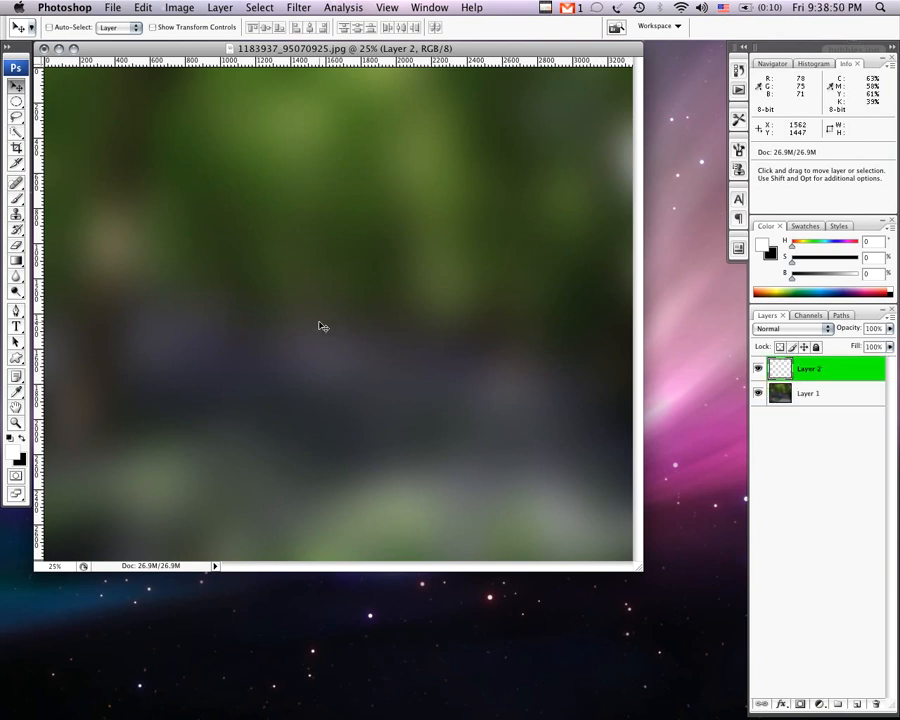
{"action": "left_click", "coordinate": [16, 86]}
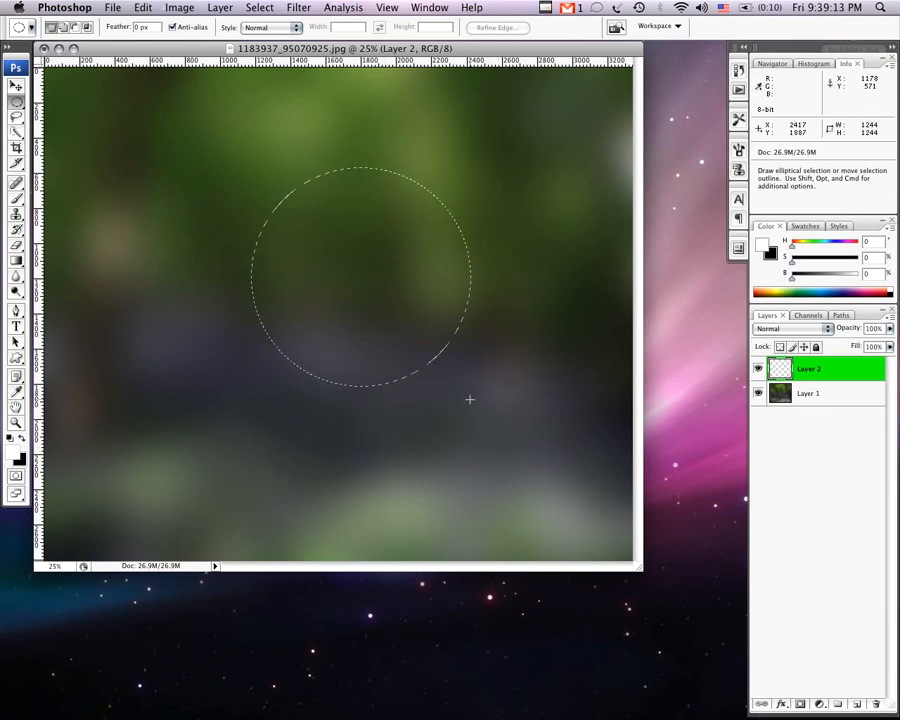
{"action": "left_click_drag", "start_coordinate": [469, 399], "coordinate": [509, 454]}
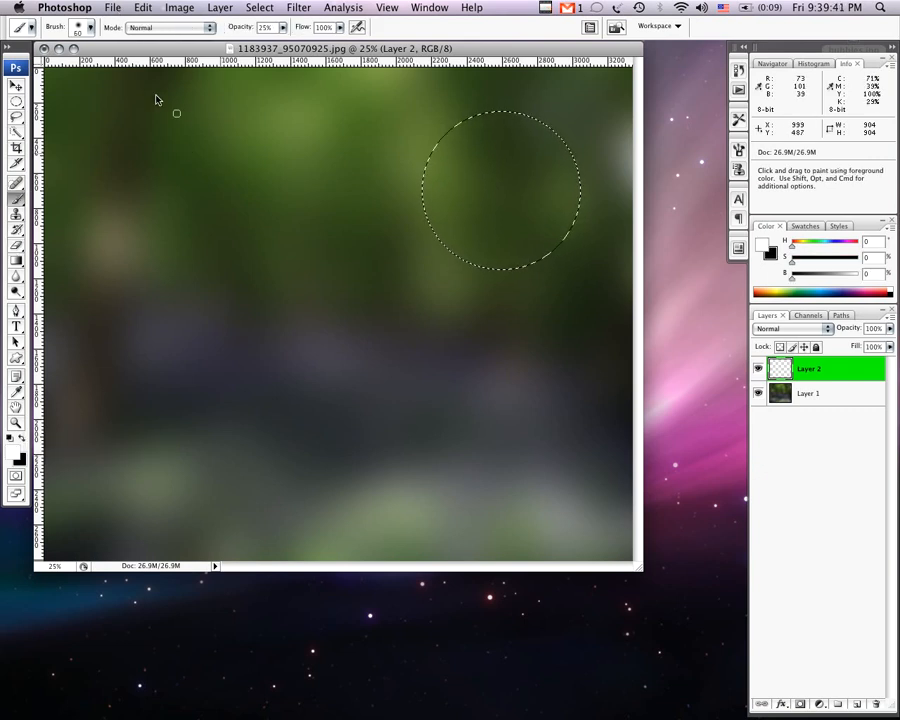
Adjust the brush options toward a 600-pixel size at 100% opacity.
{"action": "left_click", "coordinate": [98, 27]}
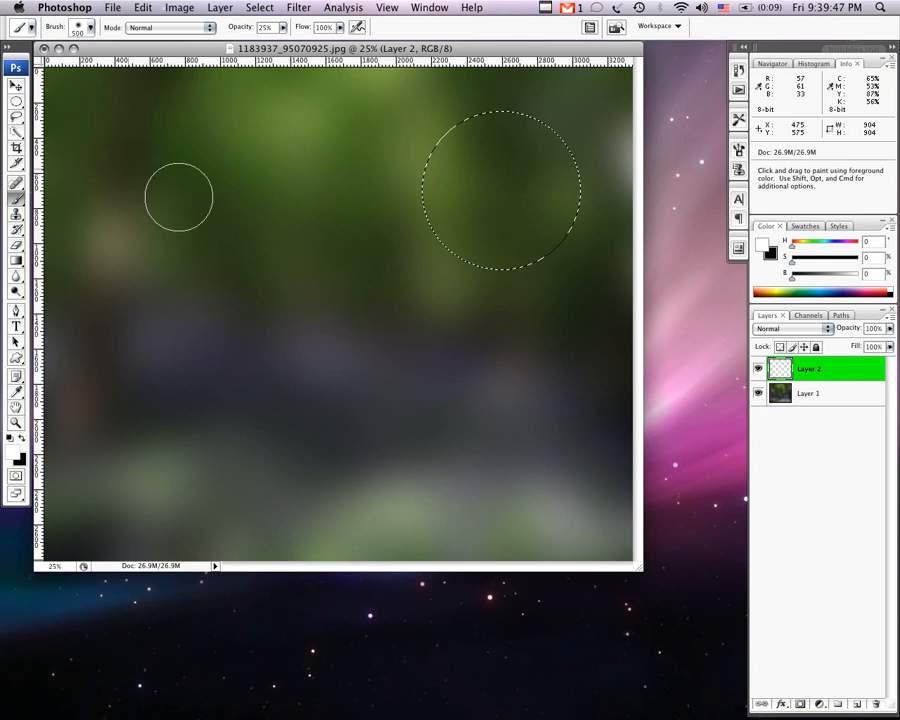
{"action": "mouse_move", "coordinate": [443, 322]}
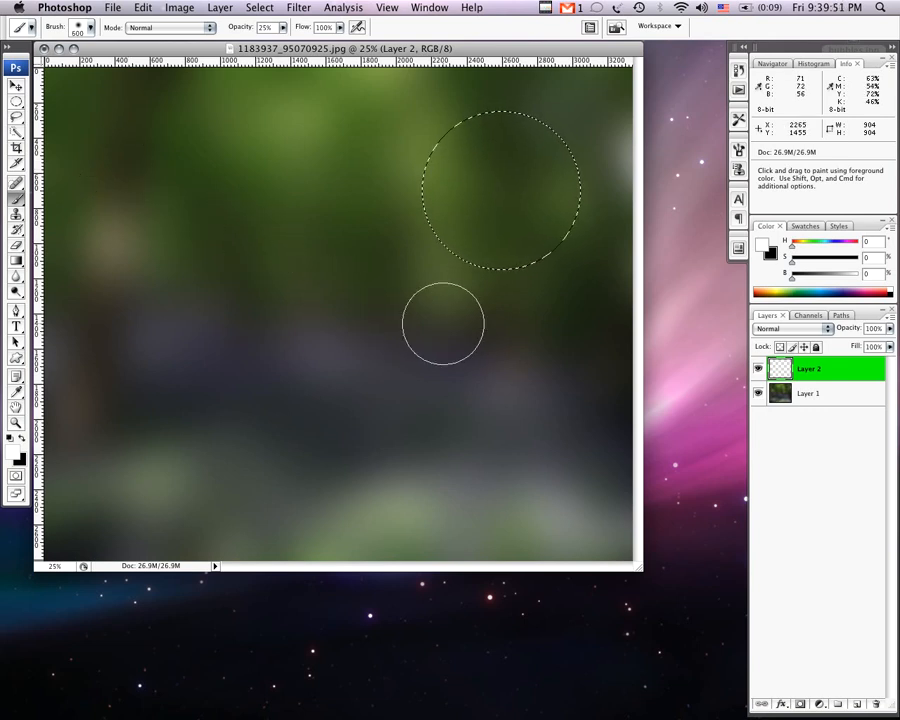
{"action": "mouse_move", "coordinate": [448, 300]}
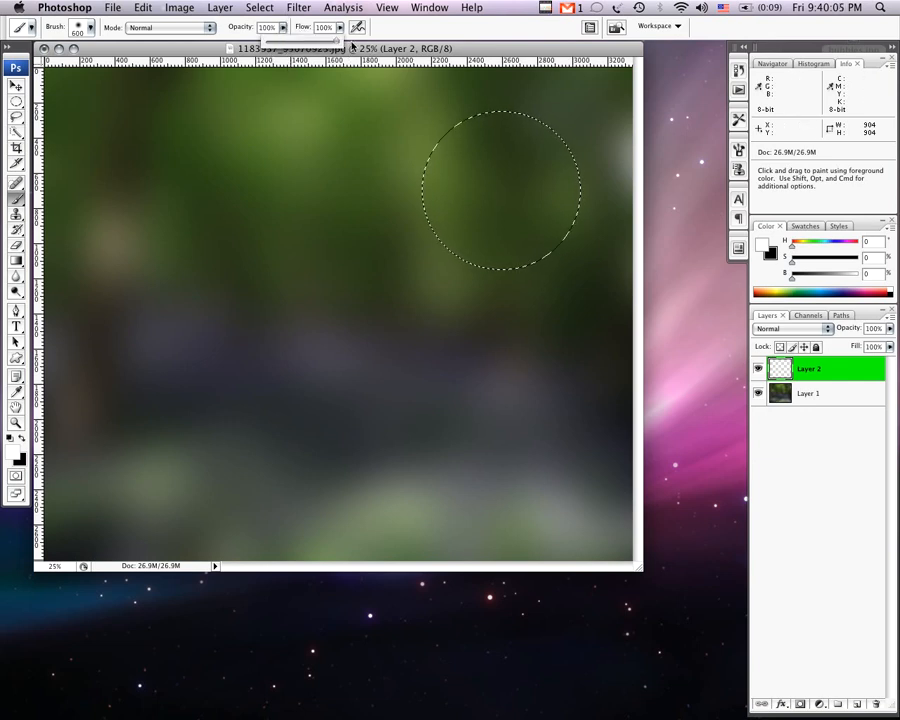
{"action": "mouse_move", "coordinate": [414, 280]}
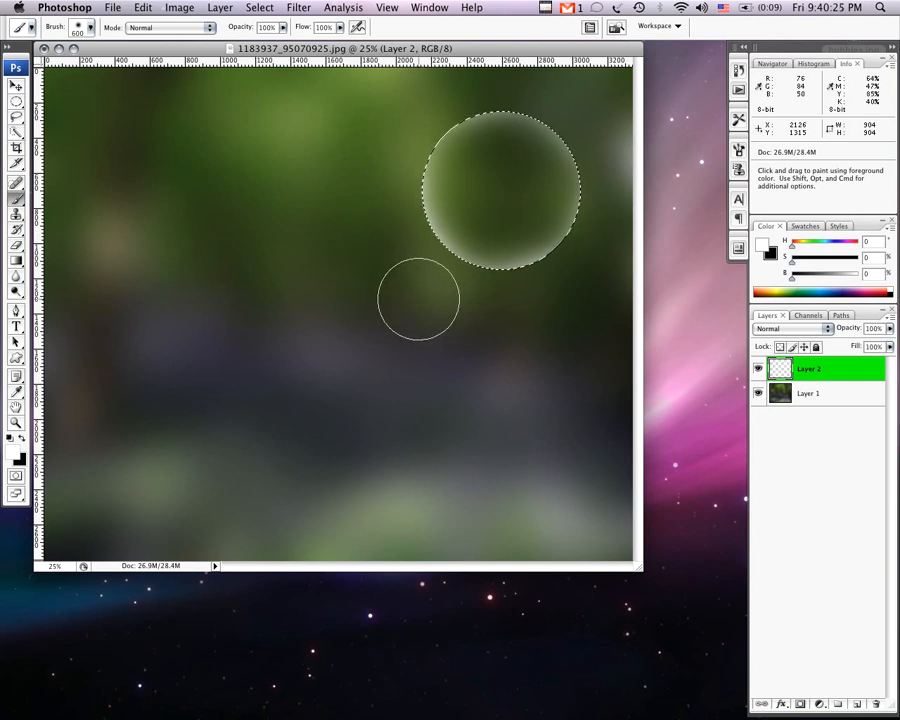
{"action": "mouse_move", "coordinate": [435, 270]}
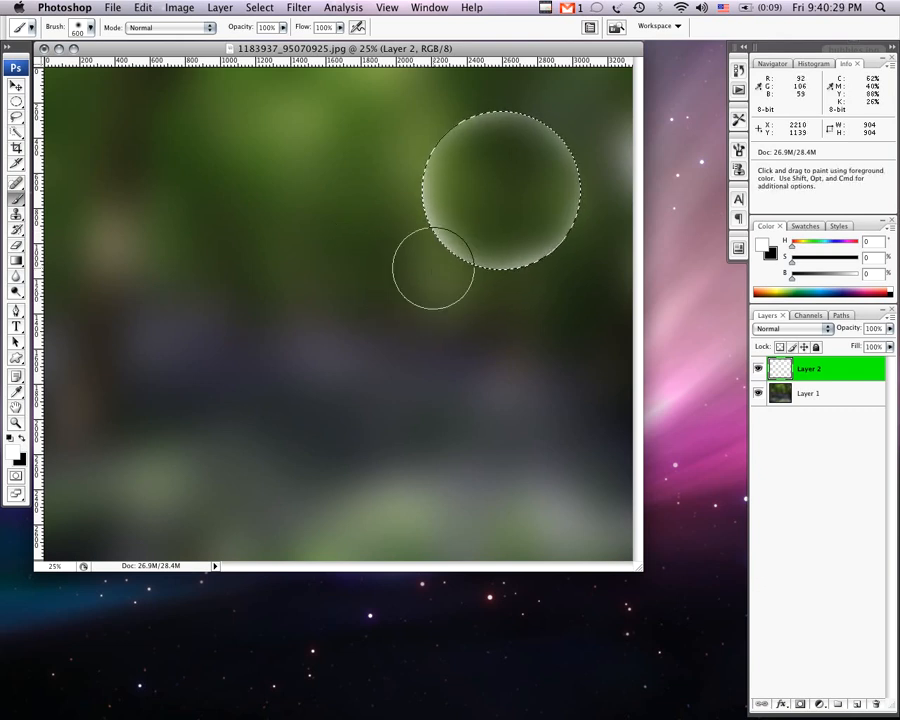
Paint a soft white glow along the edge of the upper-right circle.
{"action": "left_click_drag", "start_coordinate": [435, 270], "coordinate": [515, 310]}
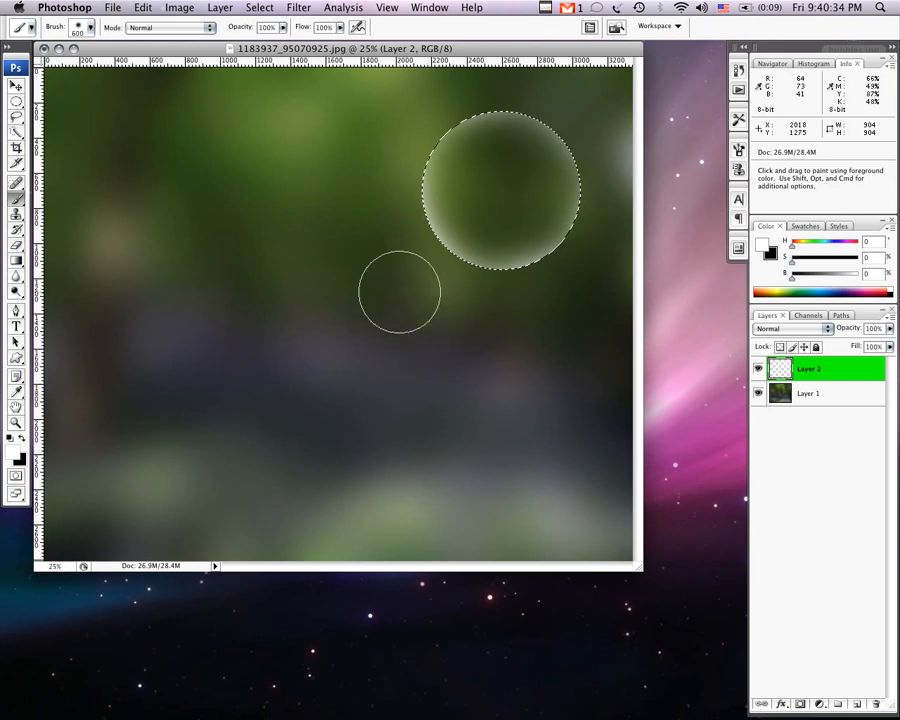
{"action": "mouse_move", "coordinate": [412, 280]}
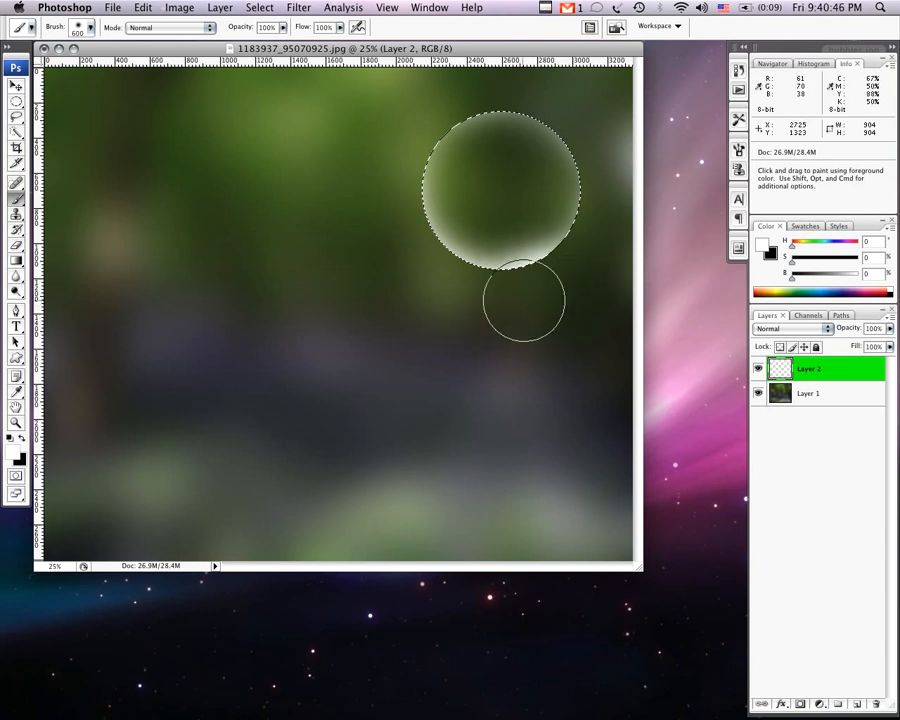
{"action": "mouse_move", "coordinate": [322, 358]}
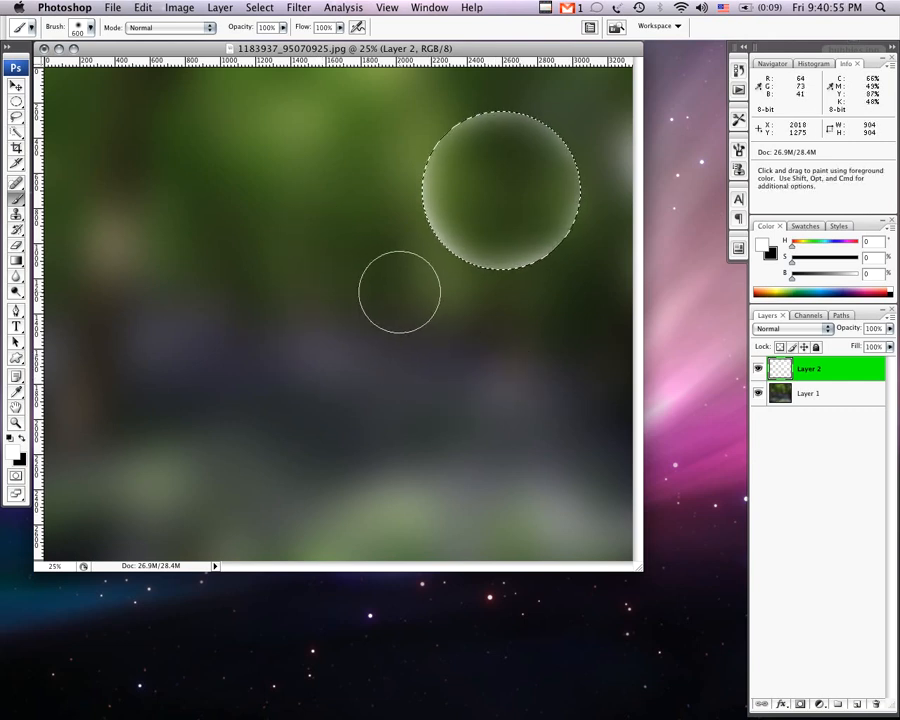
{"action": "mouse_move", "coordinate": [365, 180]}
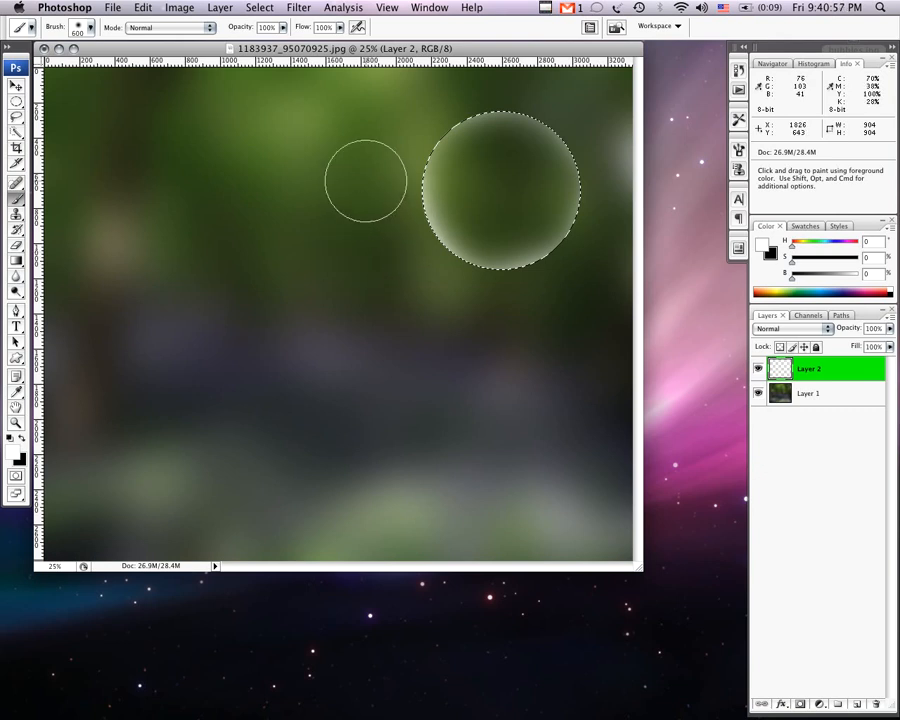
{"action": "mouse_move", "coordinate": [395, 105]}
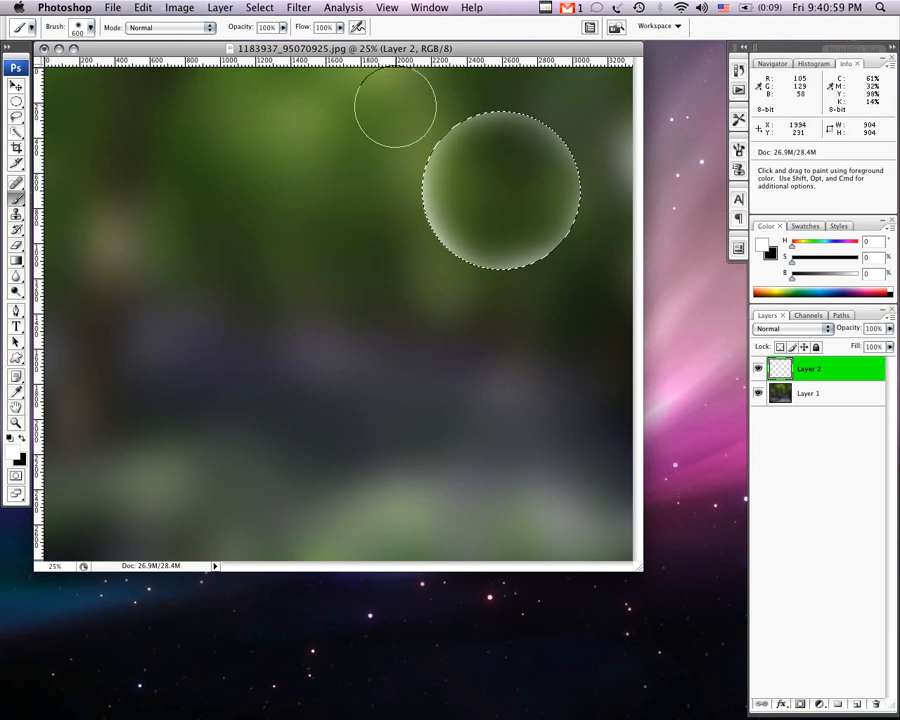
{"action": "mouse_move", "coordinate": [358, 193]}
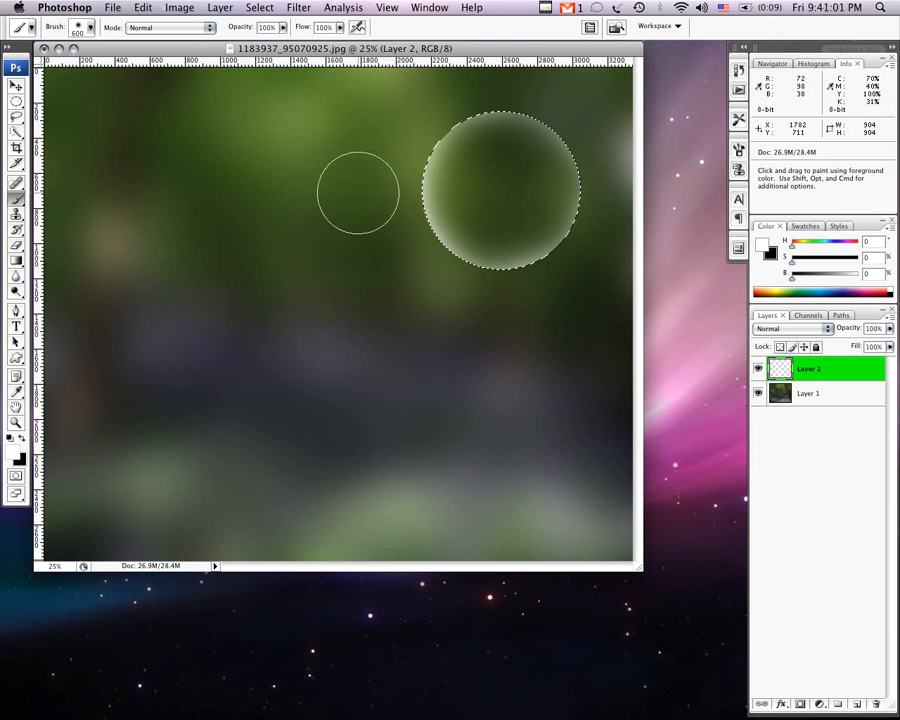
{"action": "mouse_move", "coordinate": [455, 348]}
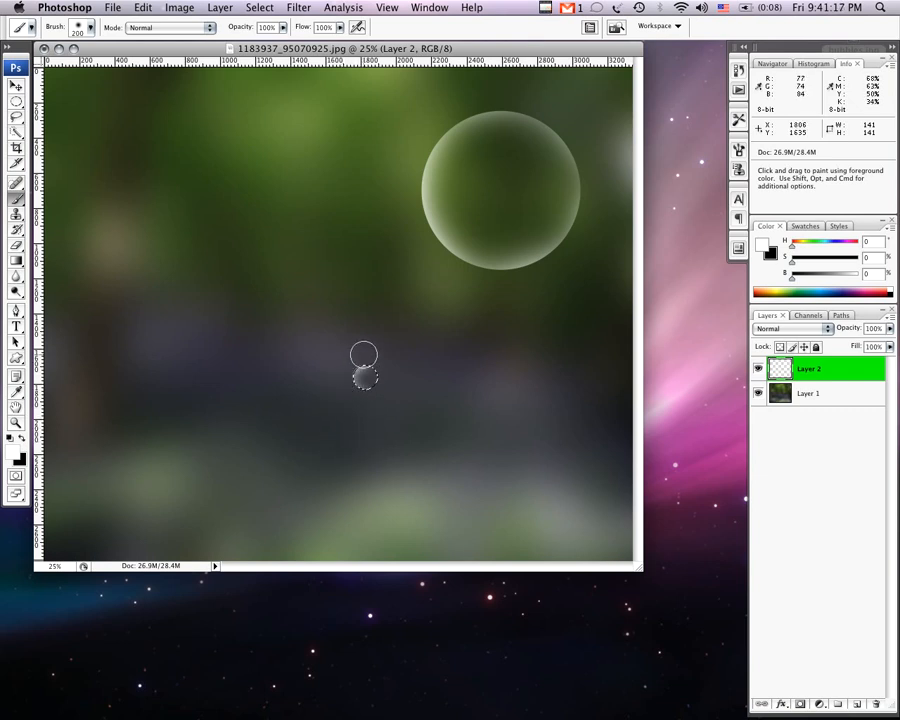
{"action": "mouse_move", "coordinate": [378, 403]}
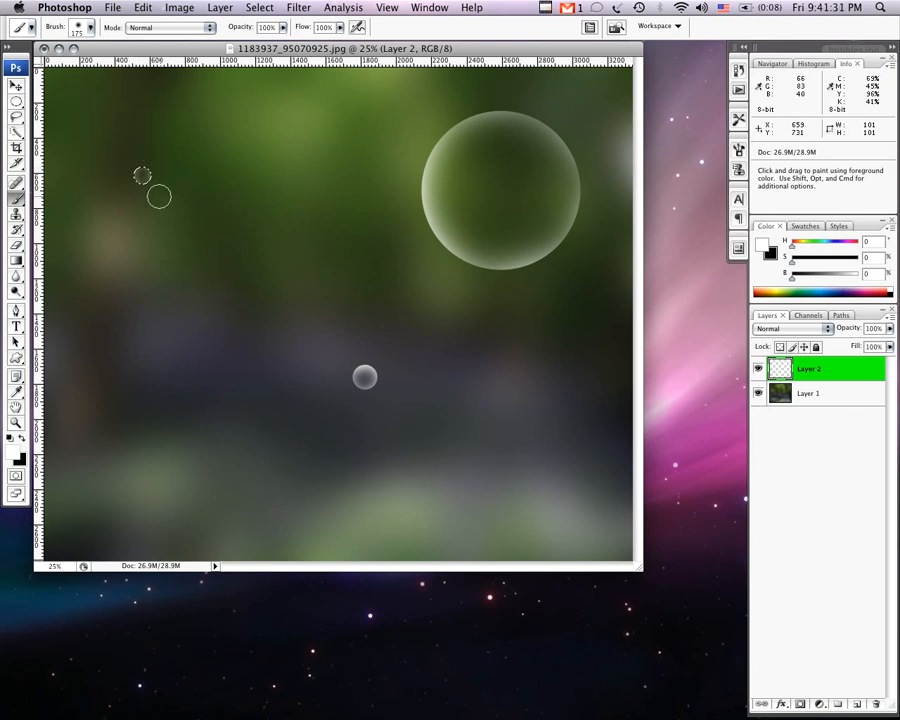
{"action": "mouse_move", "coordinate": [242, 252]}
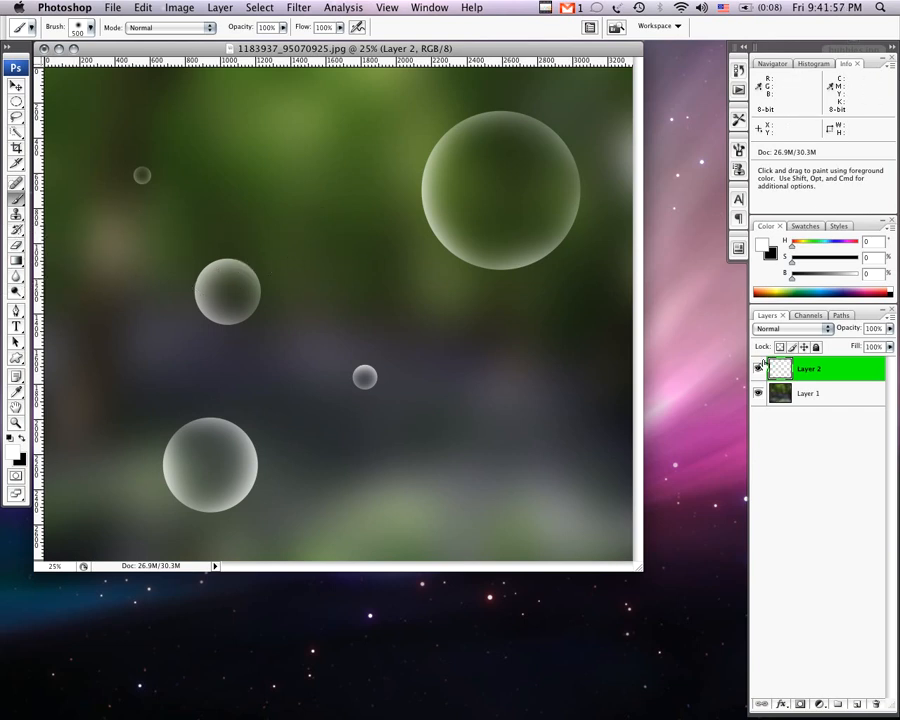
{"action": "mouse_move", "coordinate": [513, 408]}
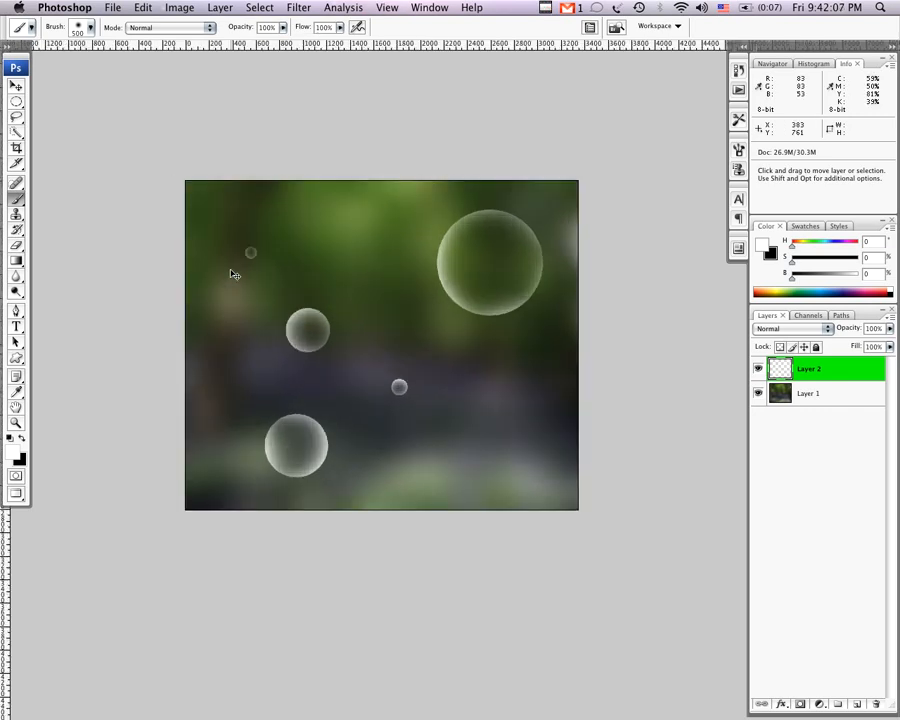
{"action": "mouse_move", "coordinate": [231, 271]}
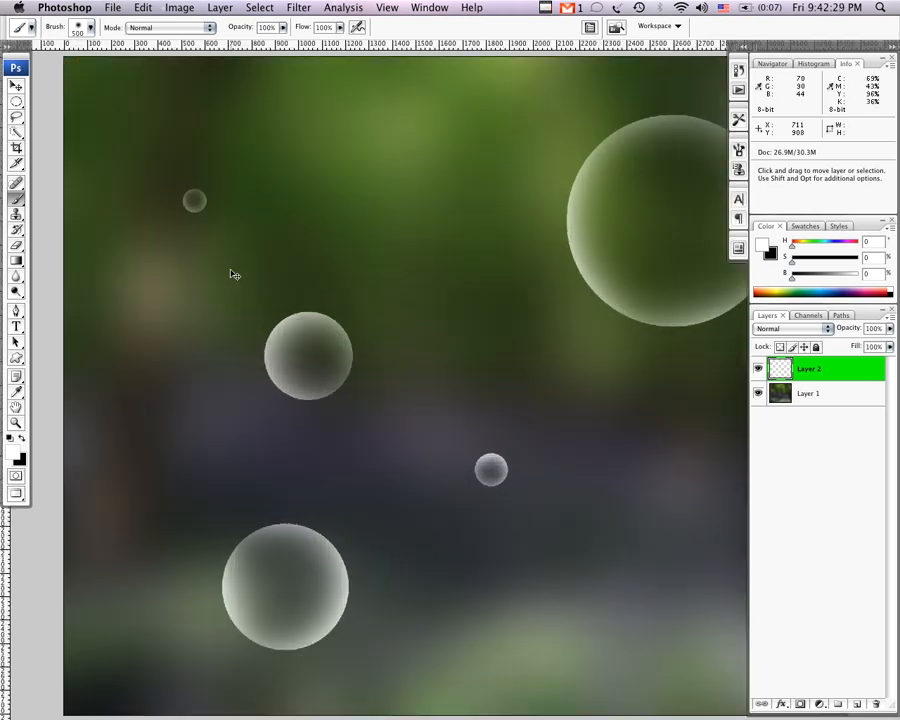
{"action": "mouse_move", "coordinate": [232, 272]}
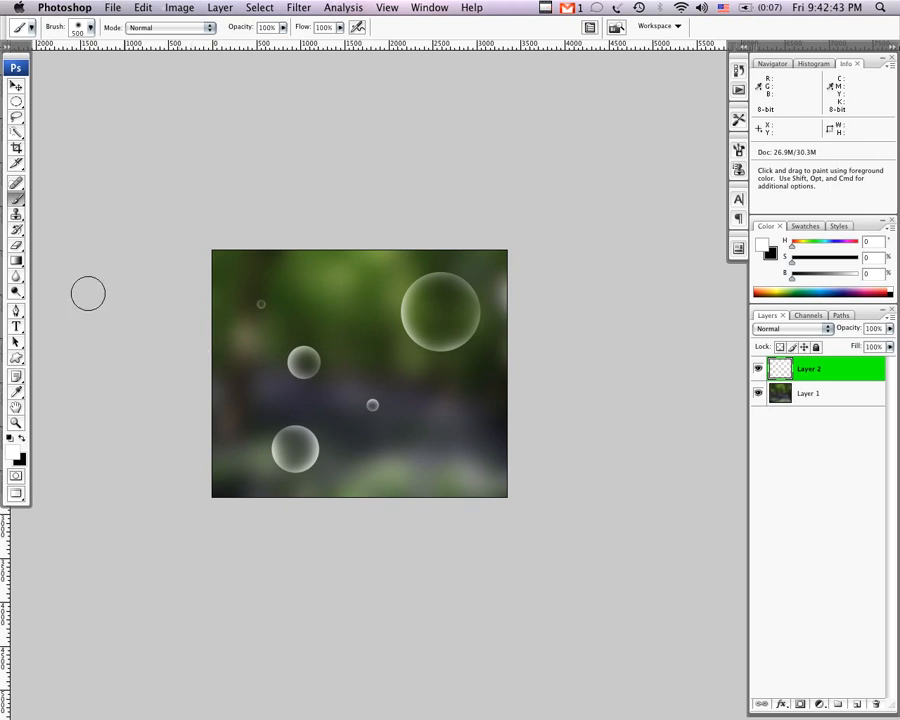
Switch to the Elliptical Marquee, then to the soft brush, for the huge lower-right bubble.
{"action": "left_click", "coordinate": [16, 100]}
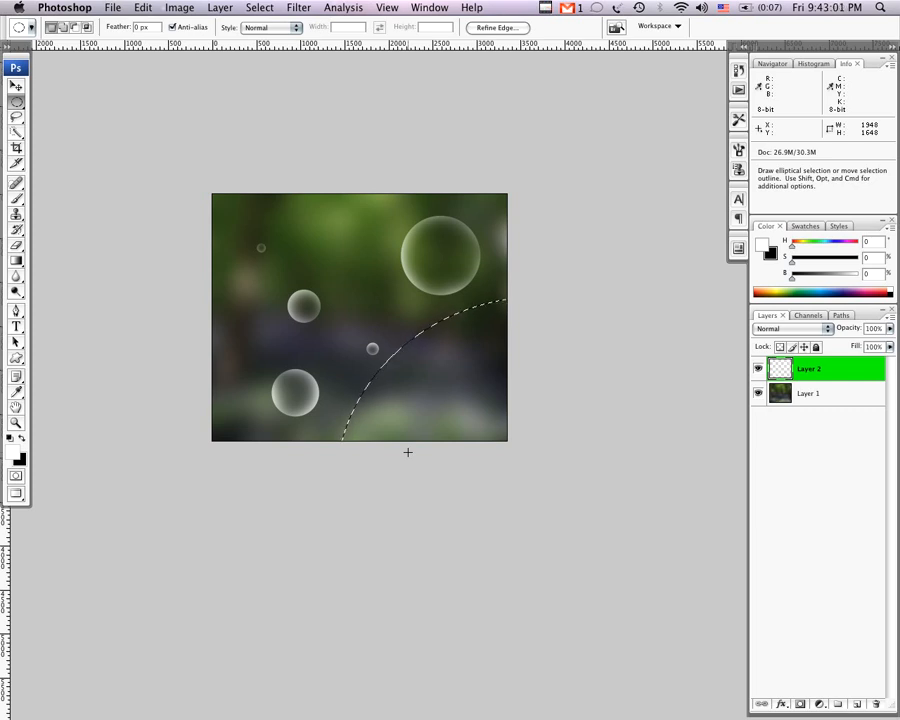
{"action": "left_click", "coordinate": [16, 182]}
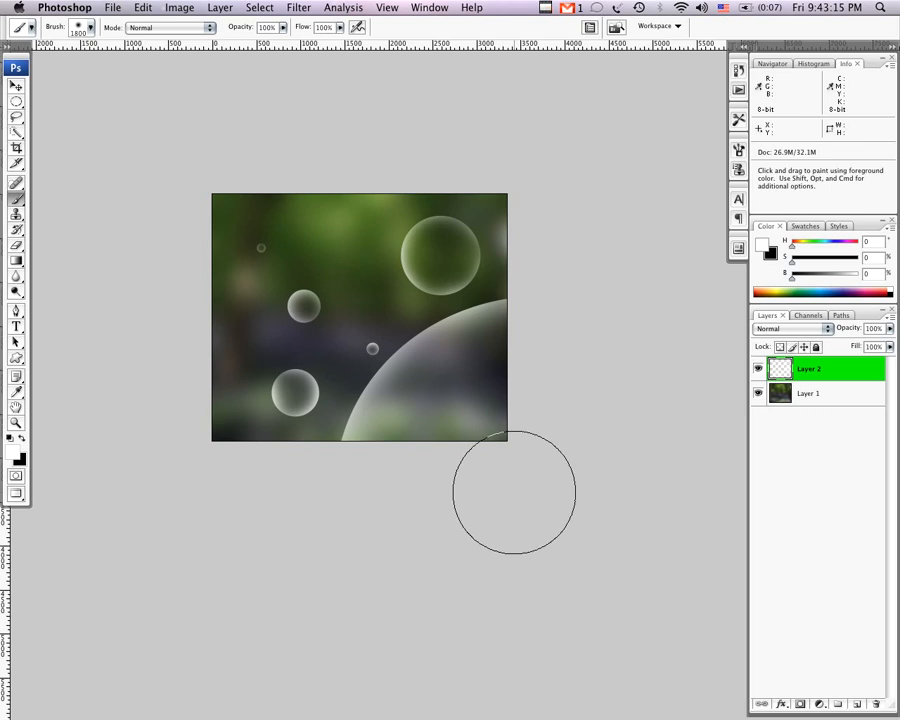
{"action": "mouse_move", "coordinate": [710, 415]}
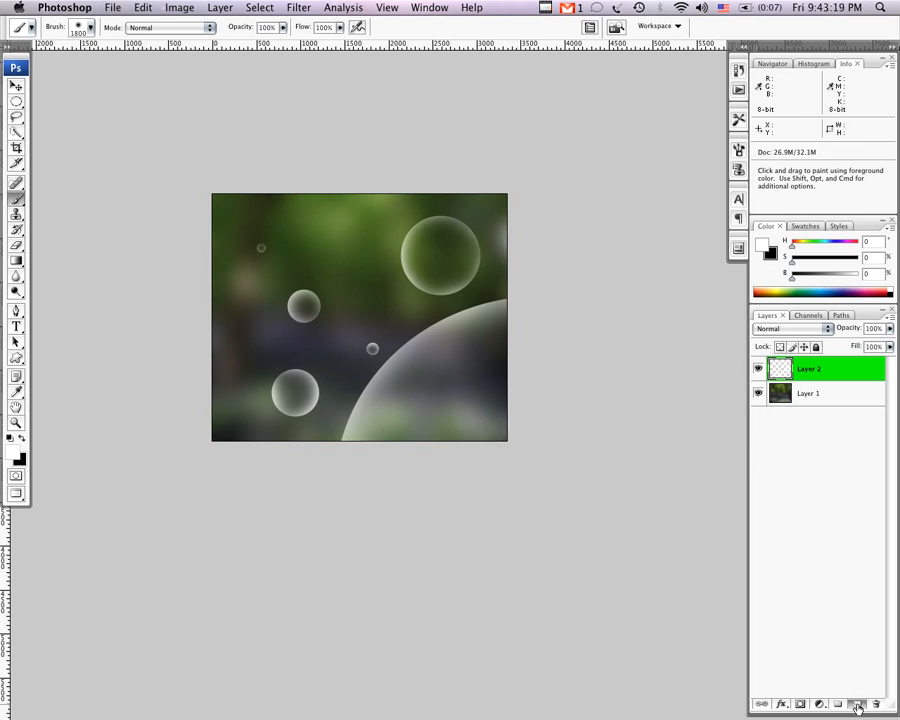
Add Layer 3 and outline circular selections for new small bubbles.
{"action": "left_click", "coordinate": [843, 704]}
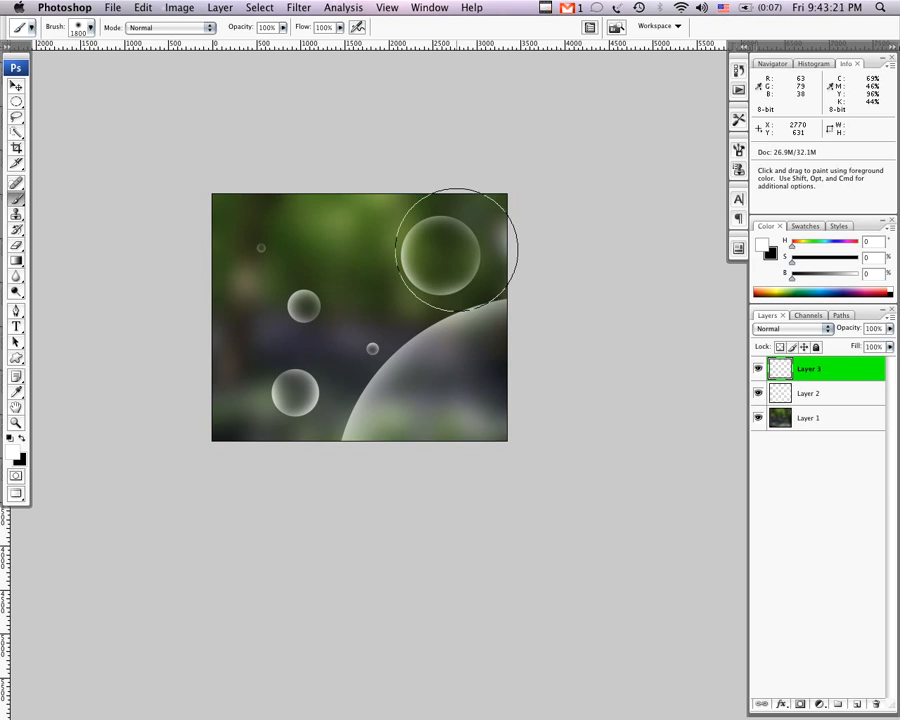
{"action": "left_click", "coordinate": [16, 100]}
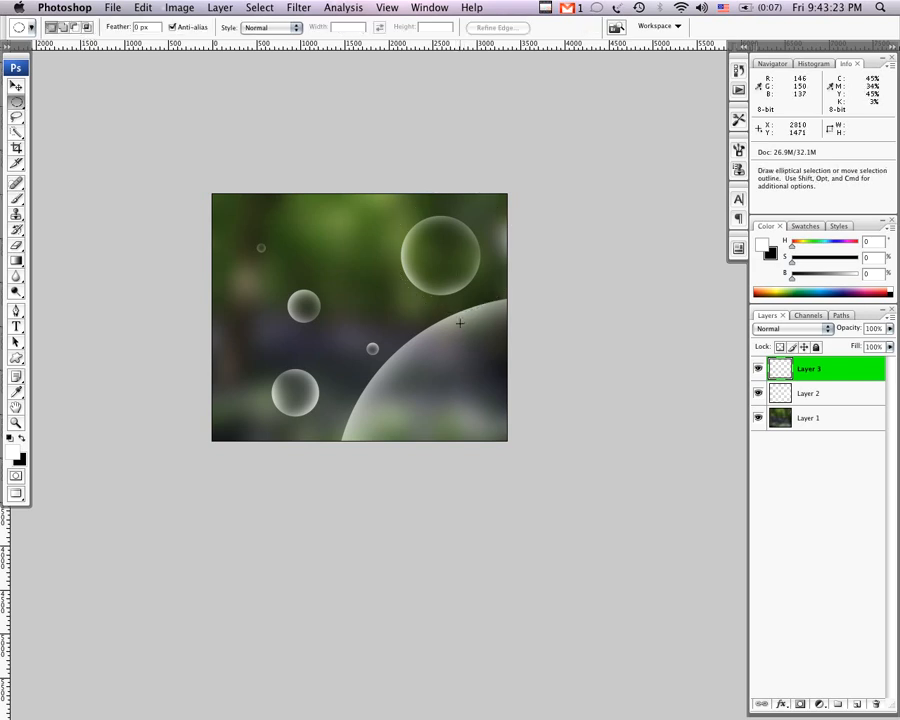
{"action": "left_click_drag", "start_coordinate": [455, 330], "coordinate": [490, 362]}
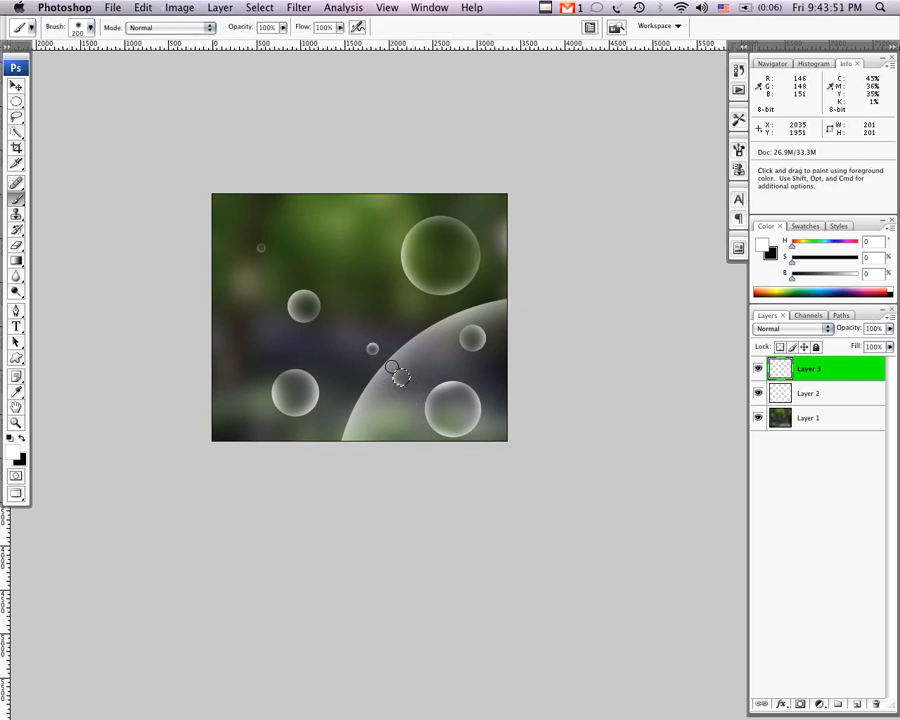
{"action": "mouse_move", "coordinate": [405, 390]}
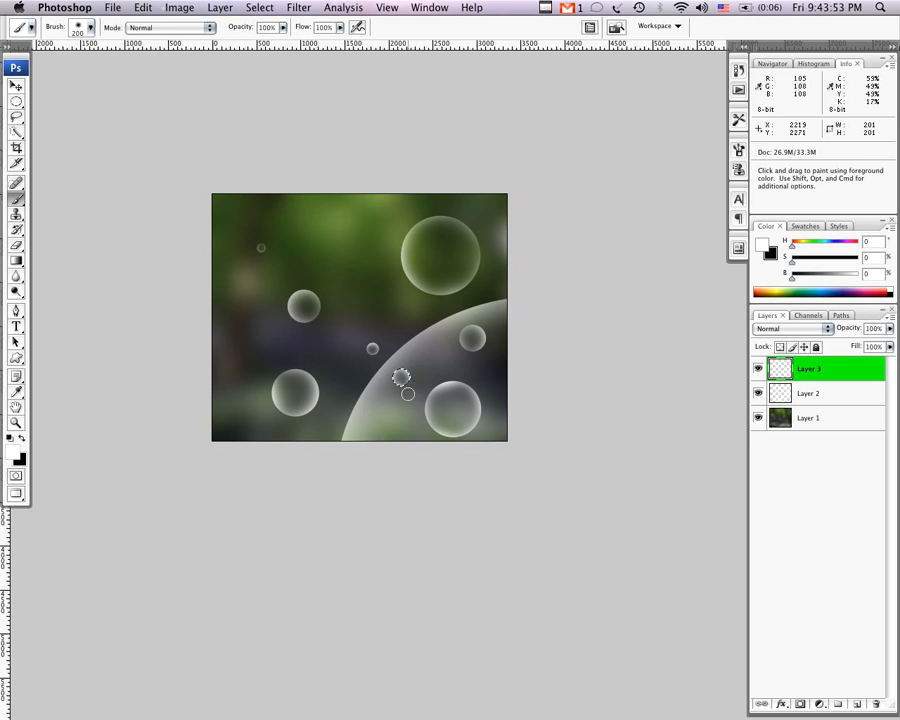
{"action": "left_click", "coordinate": [16, 100]}
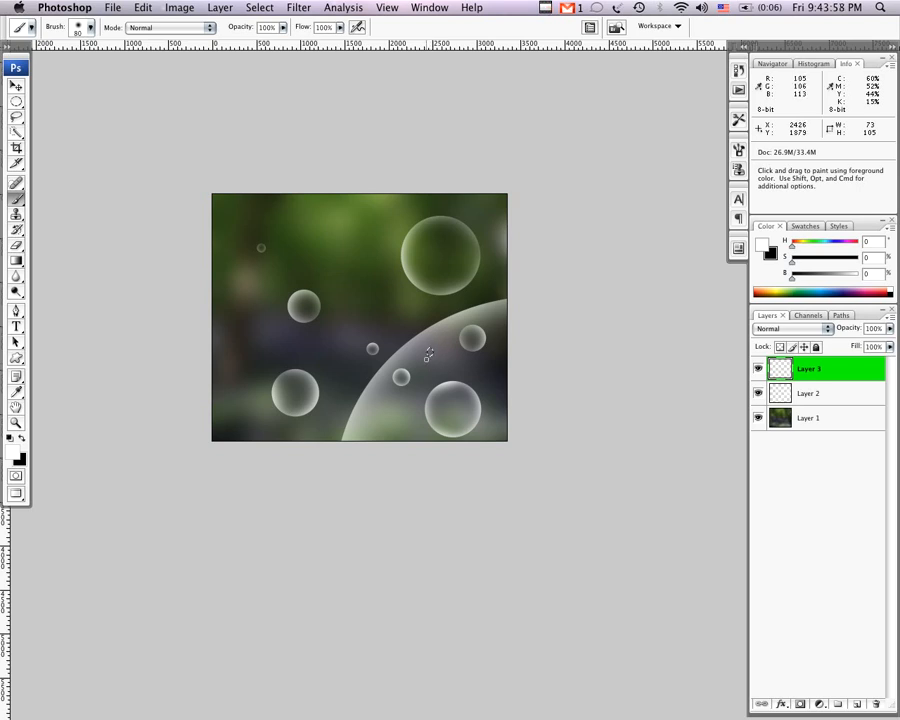
{"action": "mouse_move", "coordinate": [426, 342]}
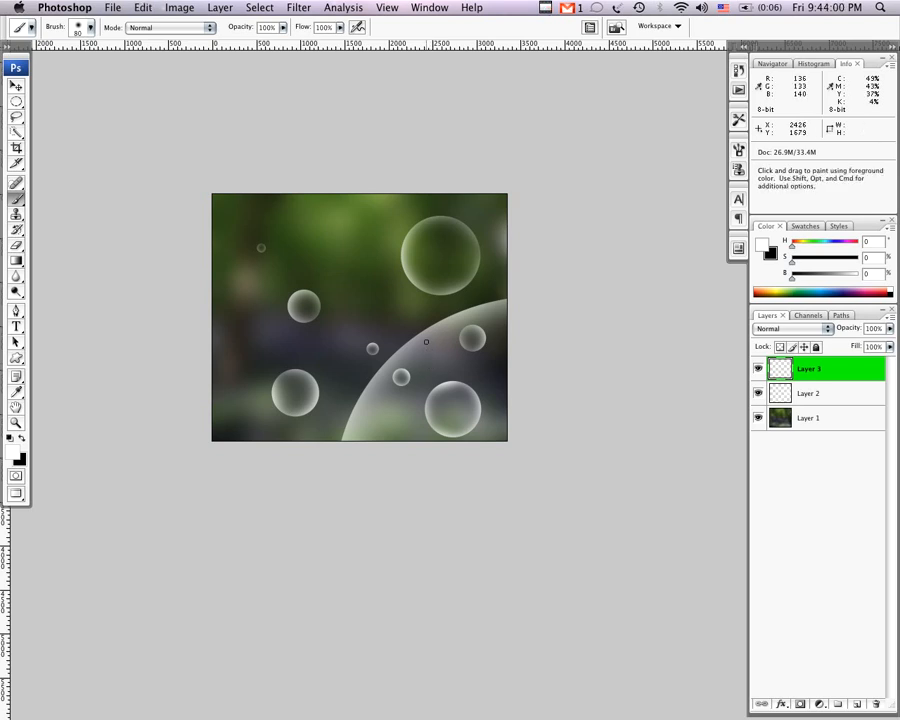
{"action": "mouse_move", "coordinate": [430, 350]}
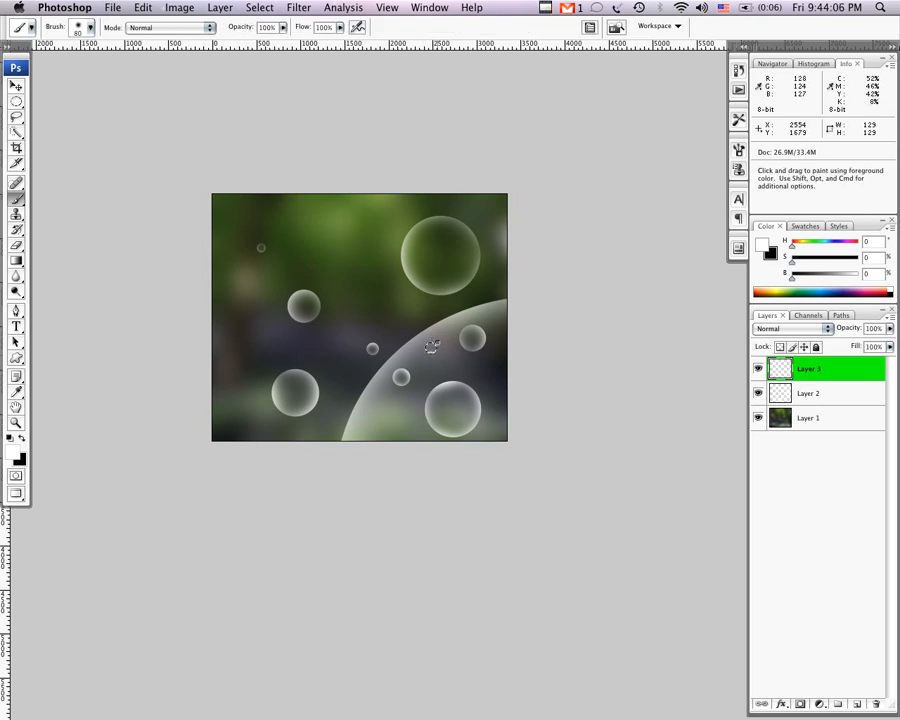
{"action": "mouse_move", "coordinate": [430, 347]}
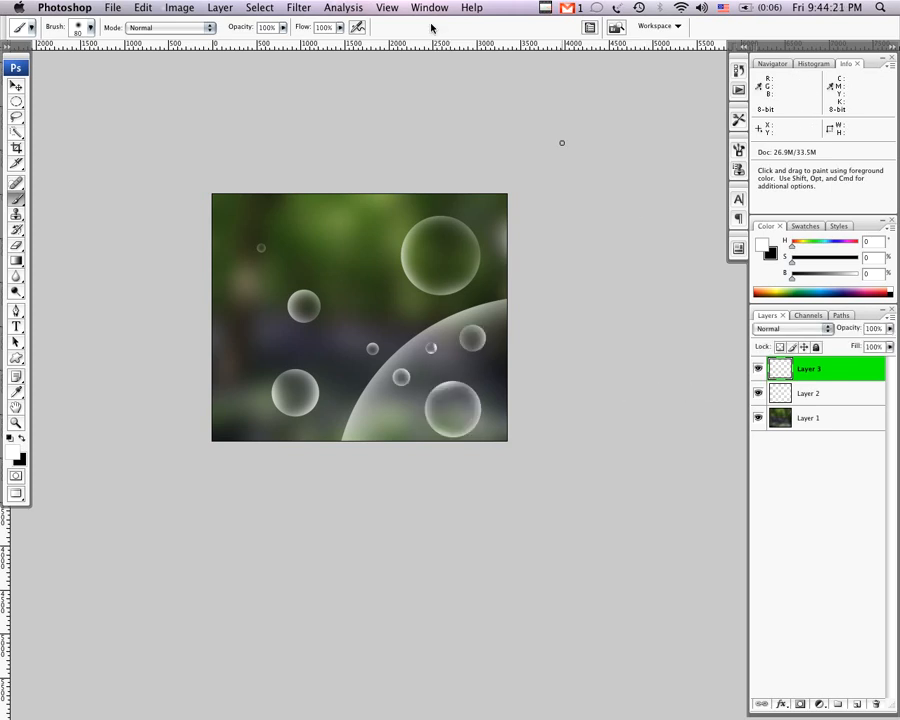
Apply a Gaussian Blur of about 14.4 pixels to Layer 3's small bubbles.
{"action": "left_click", "coordinate": [298, 7]}
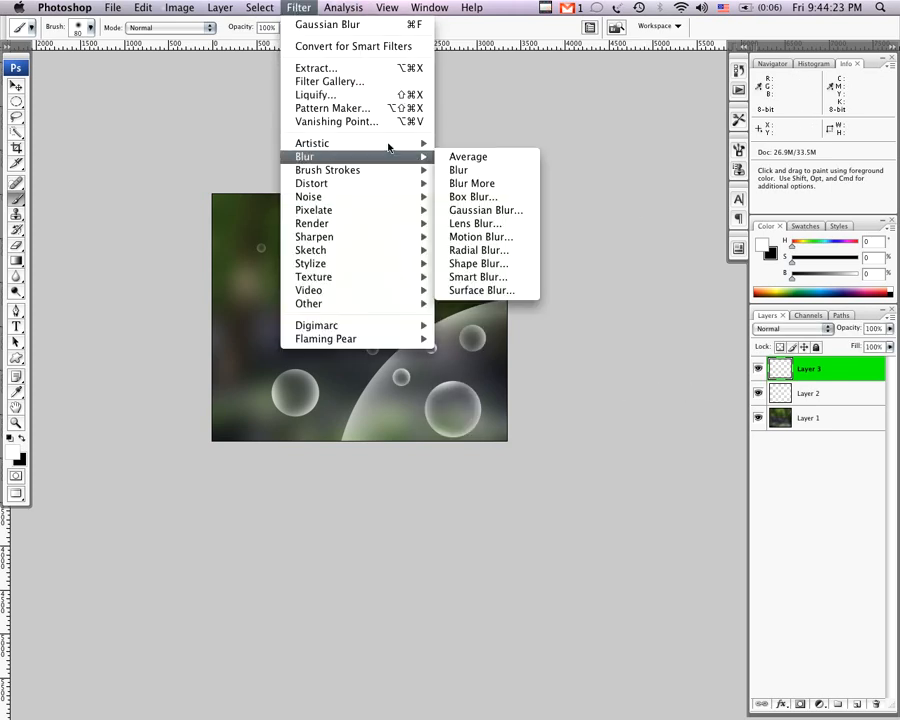
{"action": "left_click", "coordinate": [485, 210]}
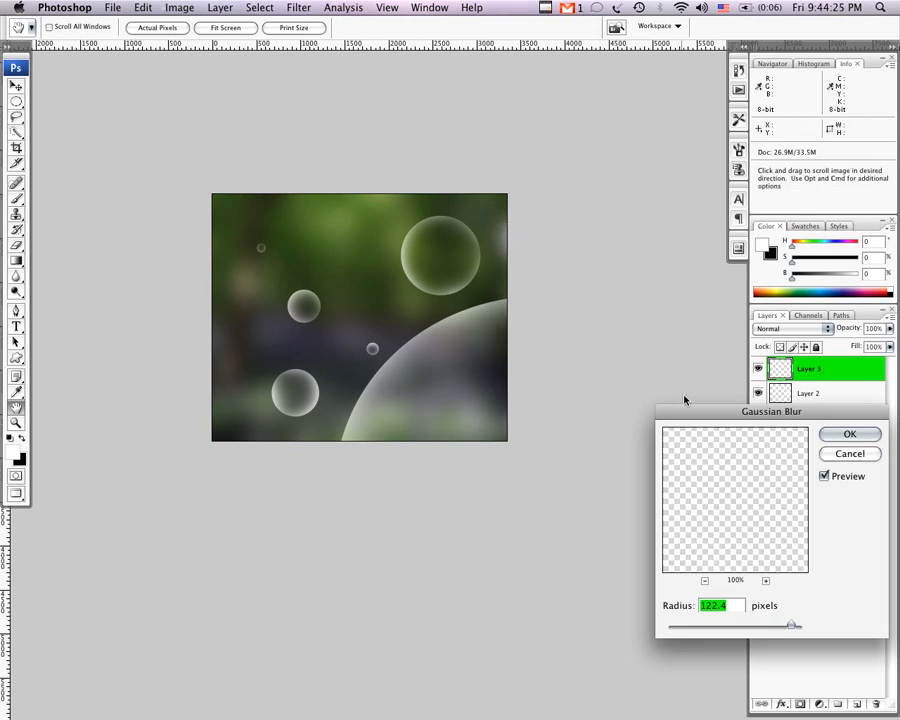
{"action": "left_click_drag", "start_coordinate": [793, 625], "coordinate": [685, 625]}
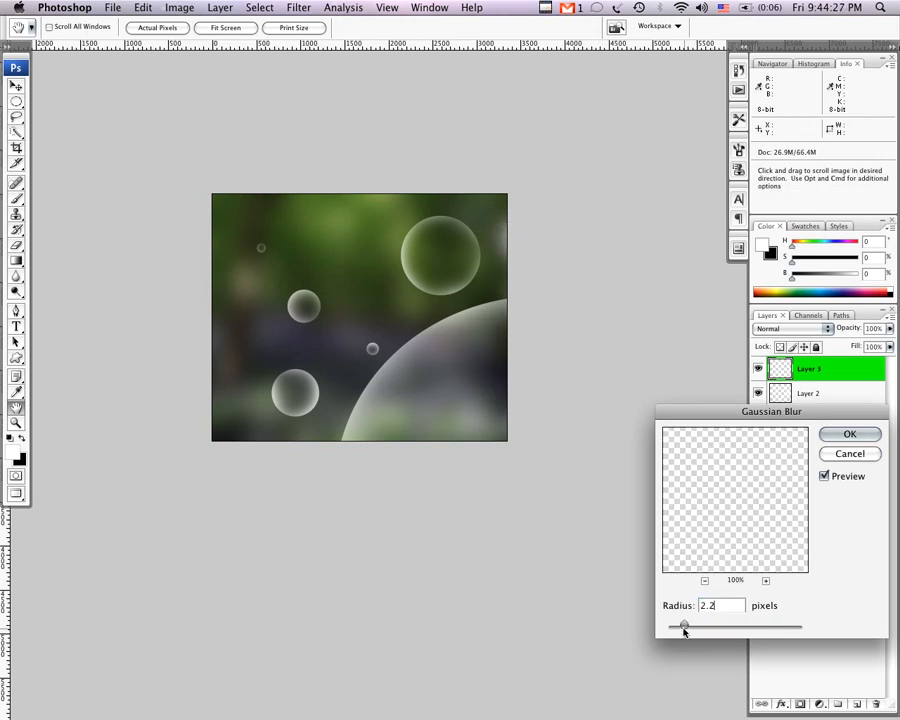
{"action": "left_click_drag", "start_coordinate": [683, 626], "coordinate": [712, 626]}
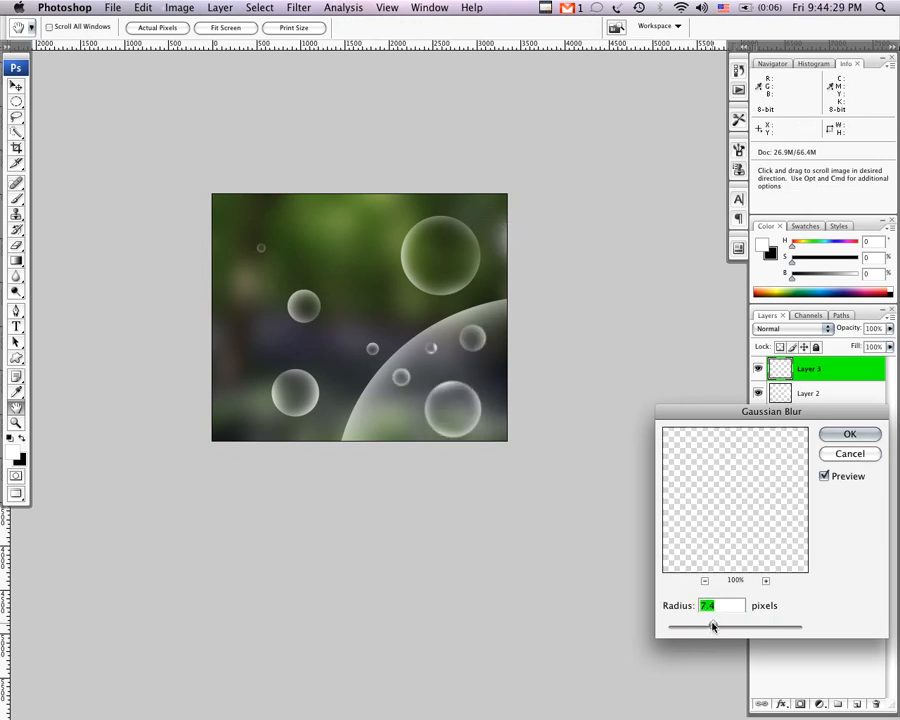
{"action": "left_click_drag", "start_coordinate": [713, 626], "coordinate": [725, 626]}
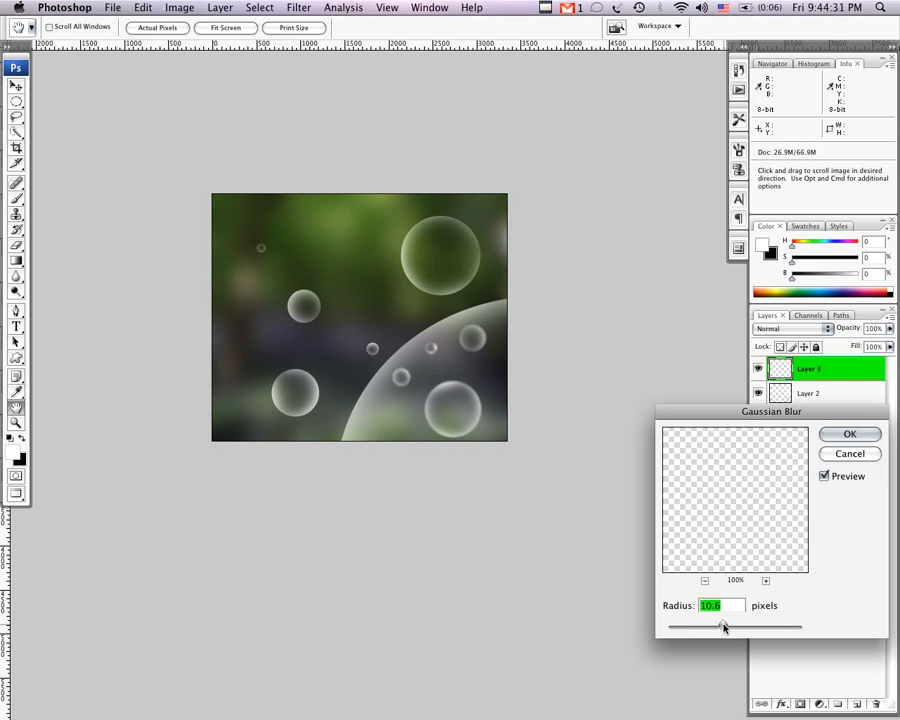
{"action": "left_click_drag", "start_coordinate": [700, 626], "coordinate": [725, 626]}
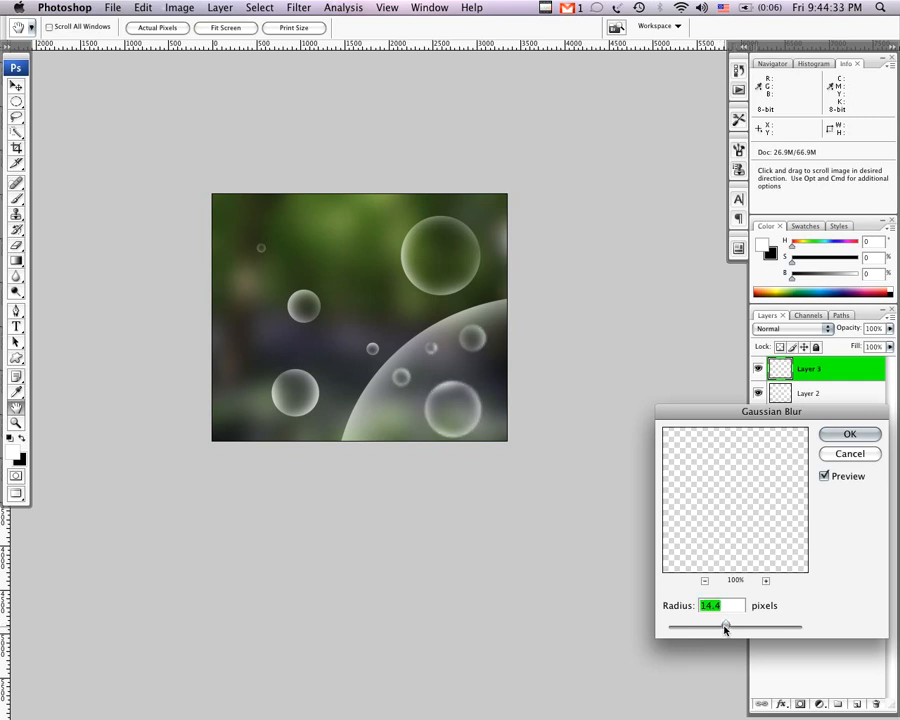
{"action": "left_click", "coordinate": [849, 433]}
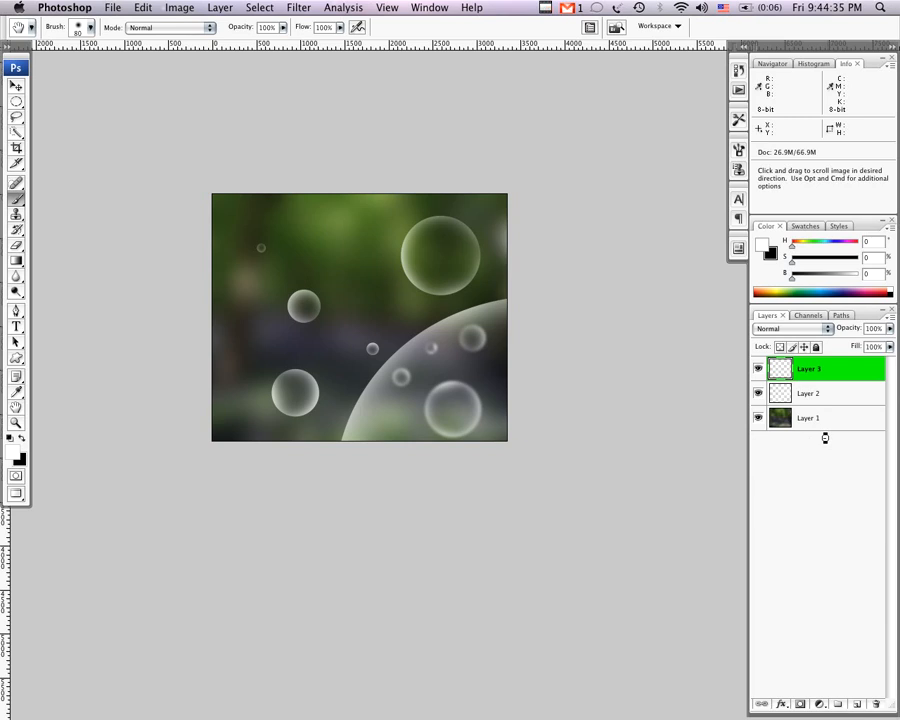
{"action": "mouse_move", "coordinate": [828, 442]}
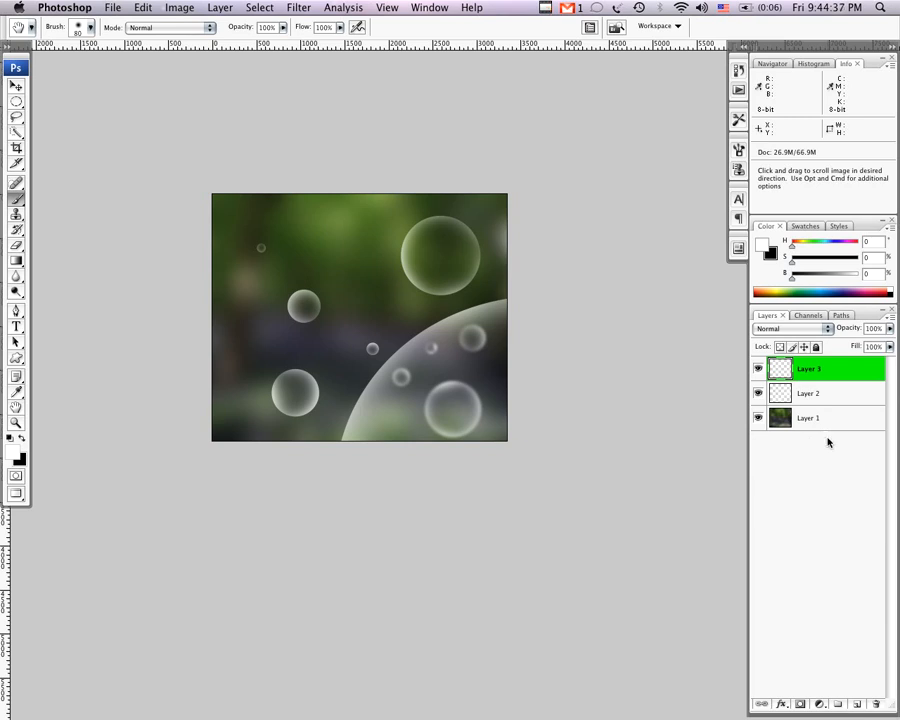